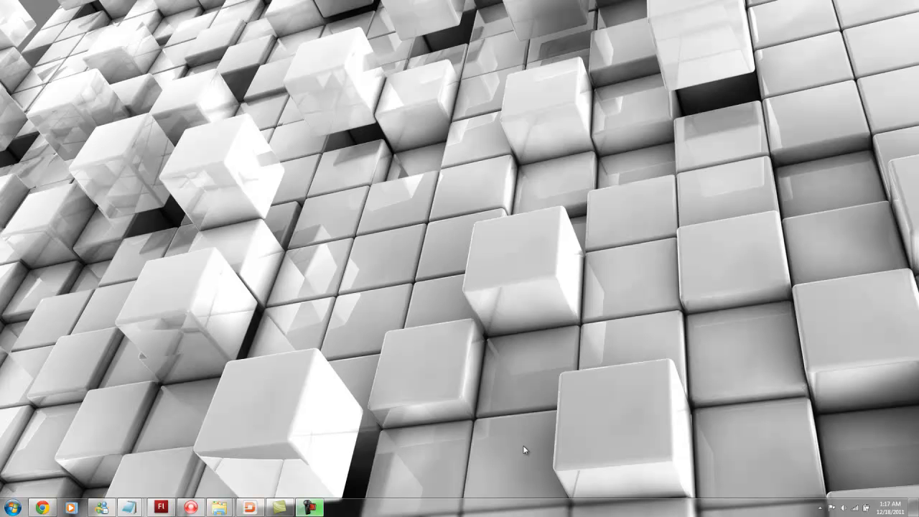
pyautogui.moveTo(582, 178)
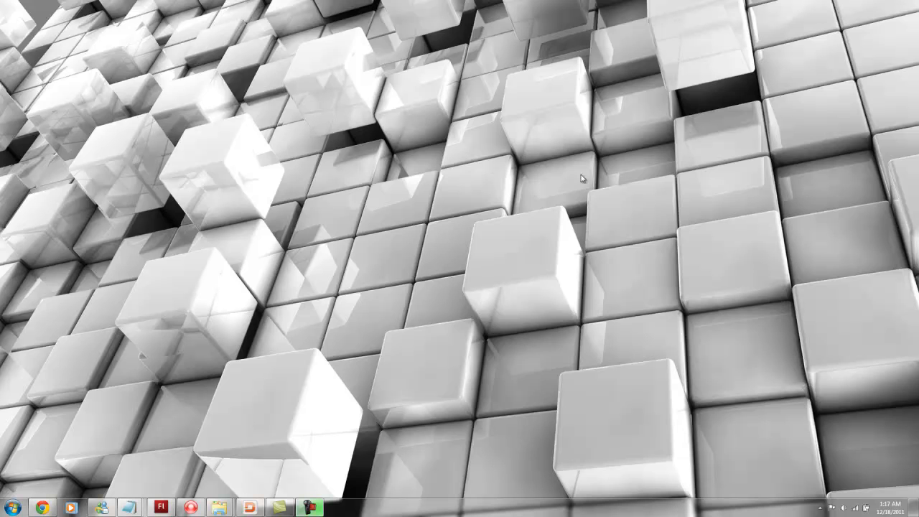
pyautogui.moveTo(519, 215)
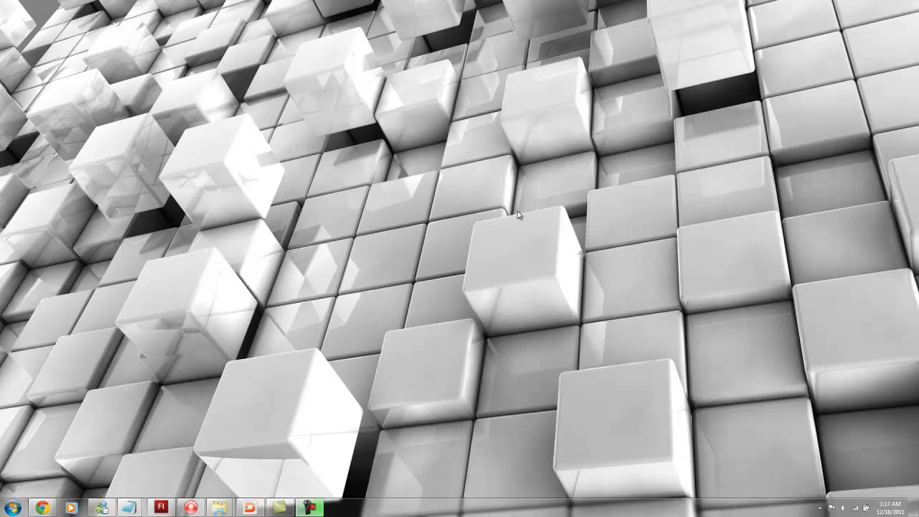
pyautogui.moveTo(422, 275)
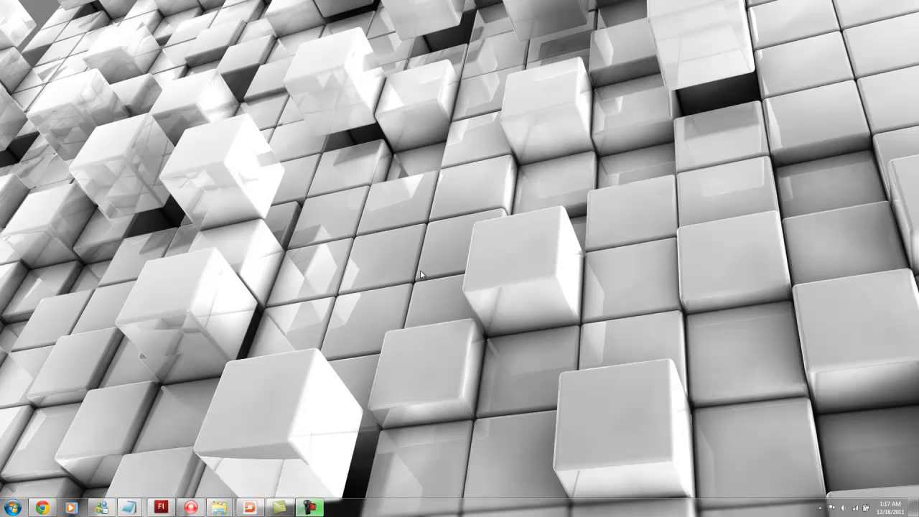
pyautogui.moveTo(517, 203)
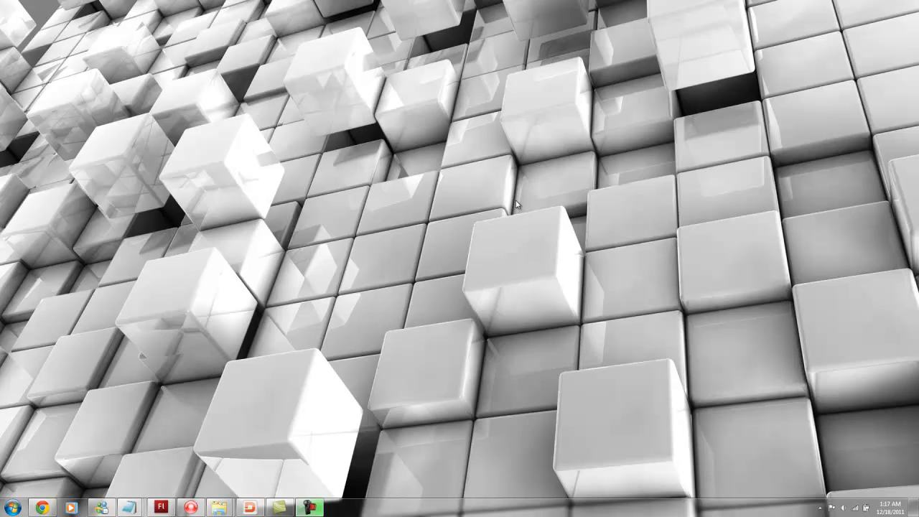
pyautogui.moveTo(535, 195)
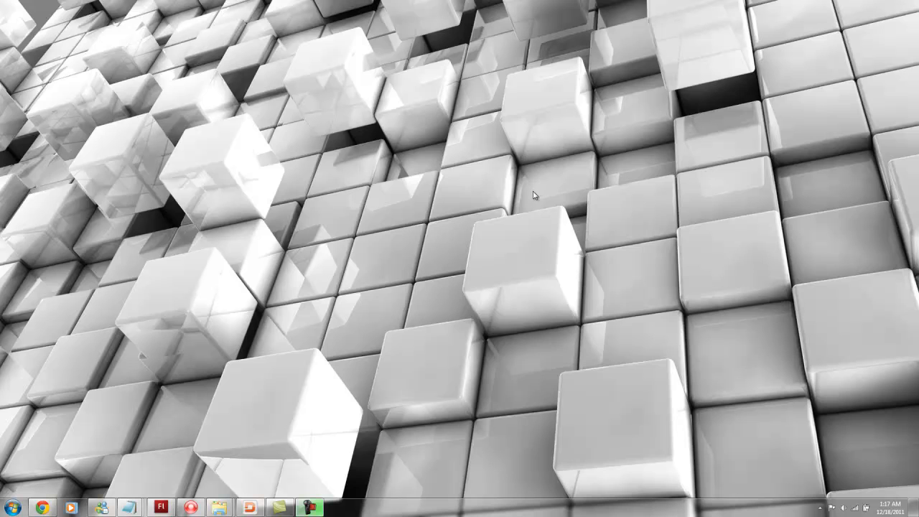
pyautogui.moveTo(520, 212)
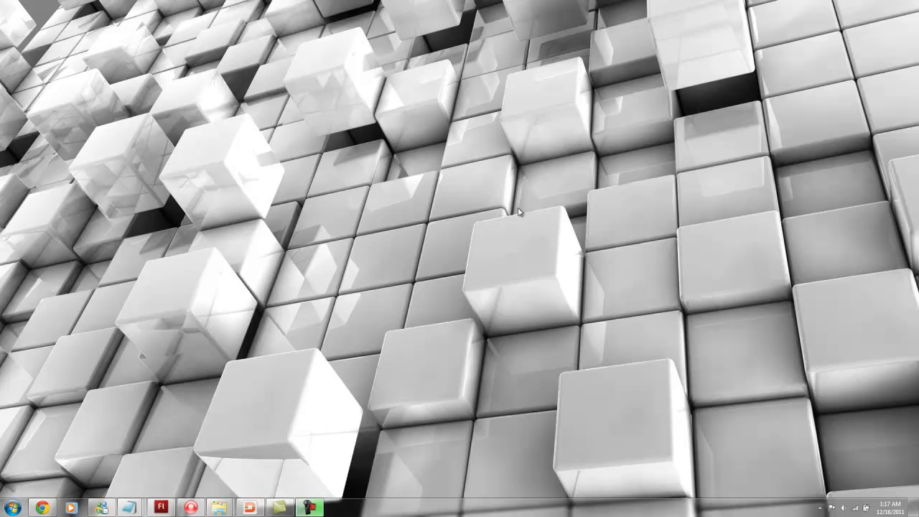
pyautogui.moveTo(517, 211)
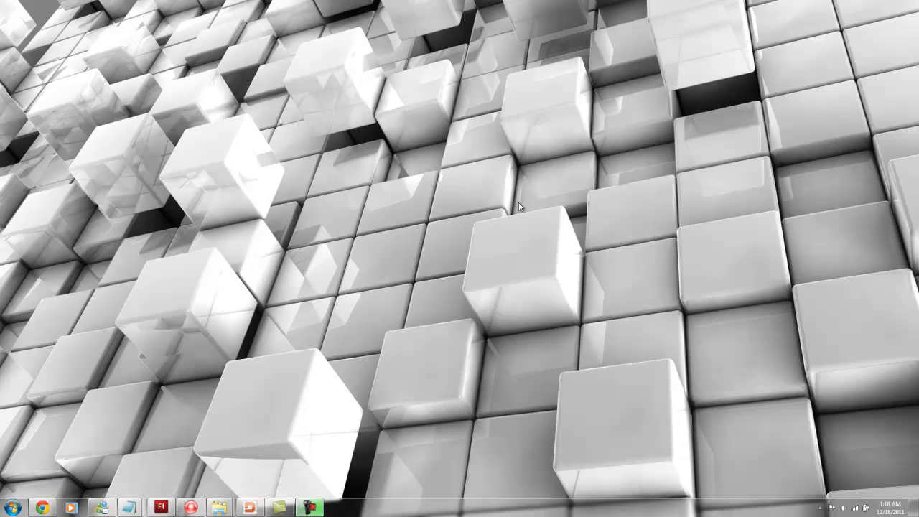
pyautogui.moveTo(471, 203)
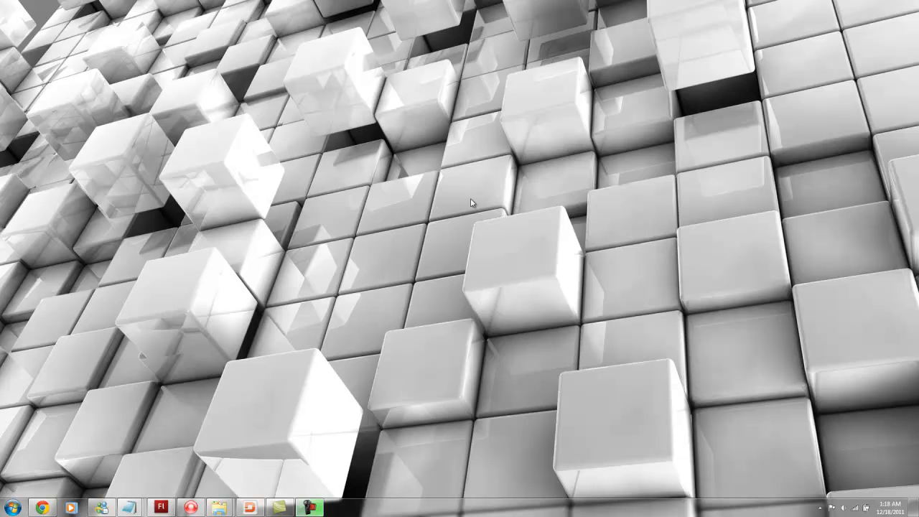
pyautogui.moveTo(494, 228)
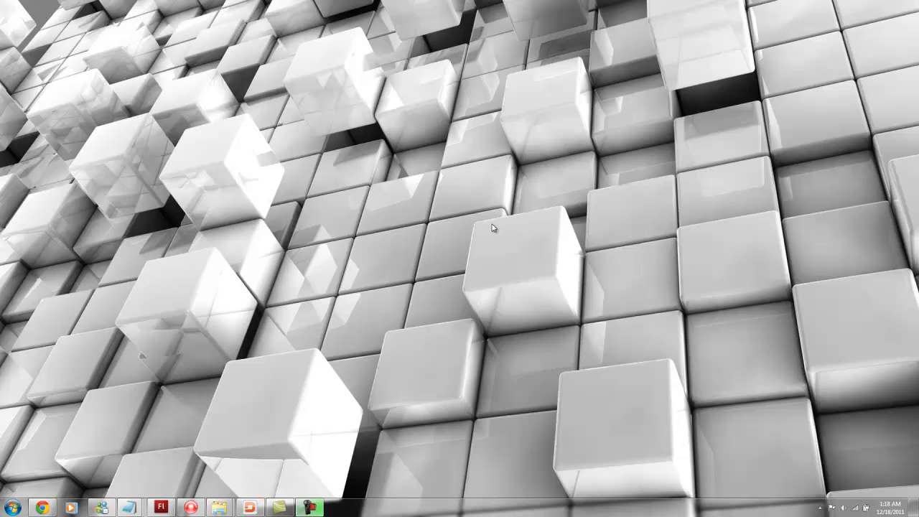
pyautogui.moveTo(308, 261)
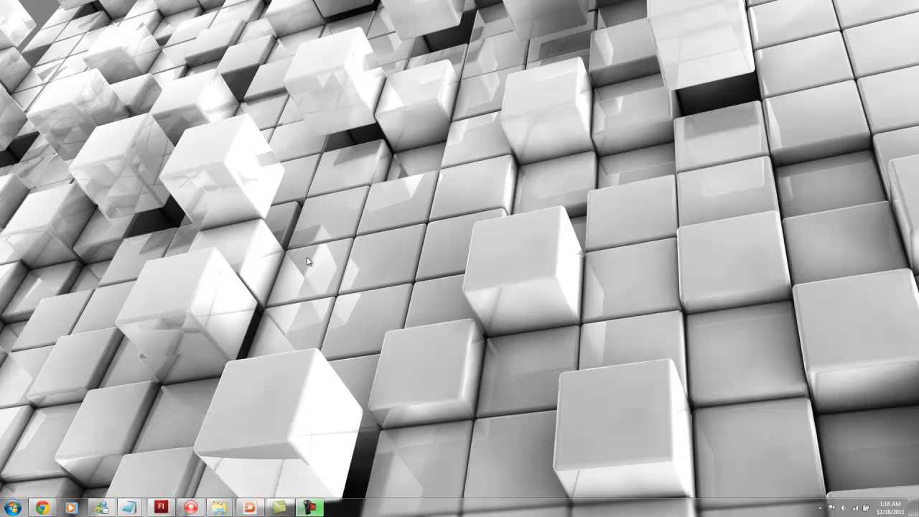
pyautogui.moveTo(359, 232)
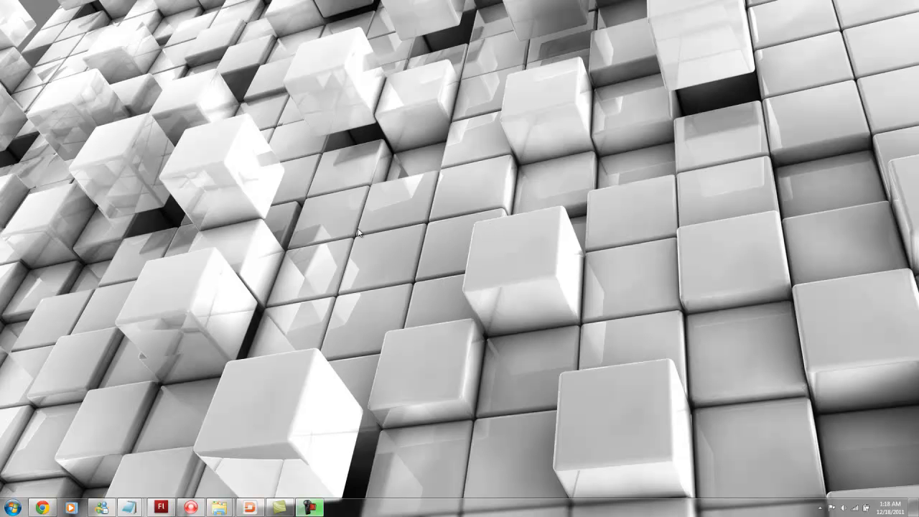
pyautogui.moveTo(505, 244)
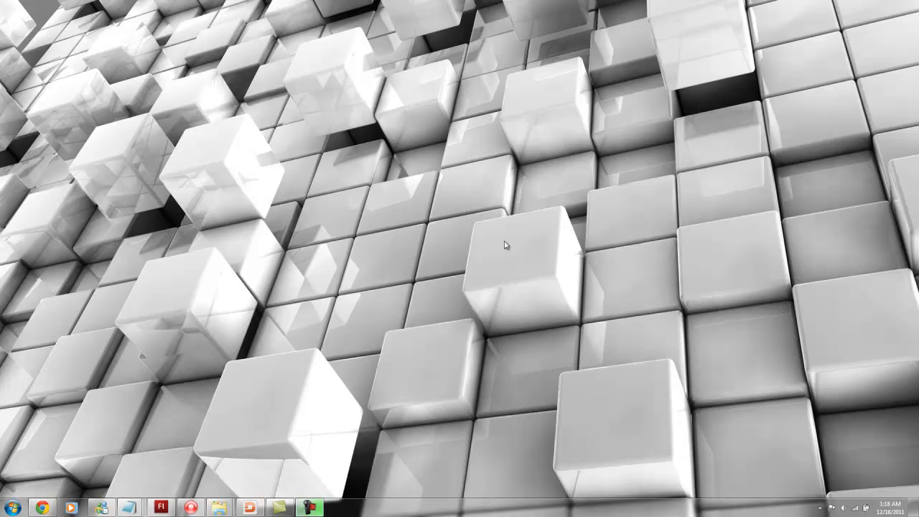
pyautogui.moveTo(433, 269)
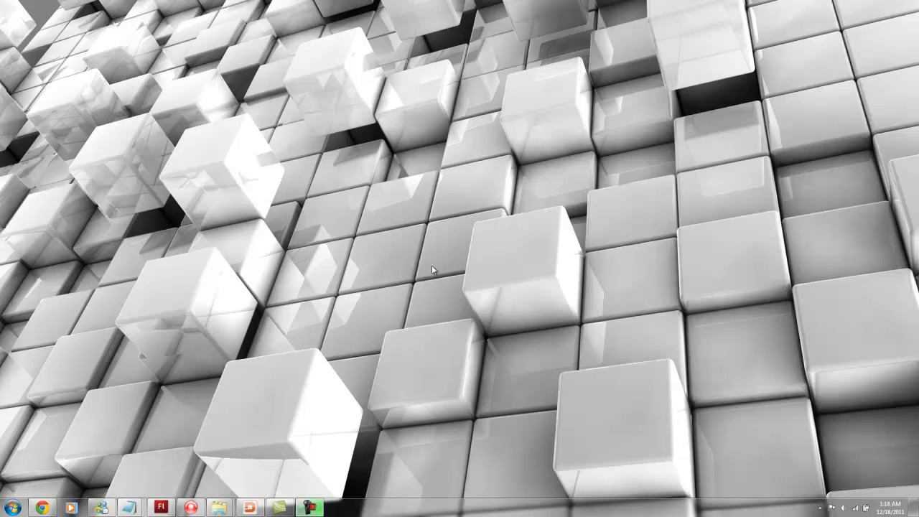
pyautogui.moveTo(460, 203)
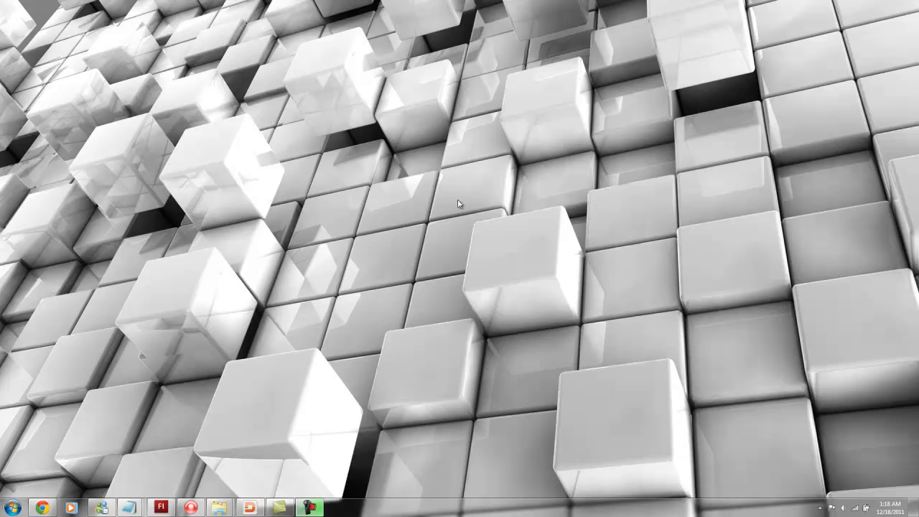
pyautogui.moveTo(472, 230)
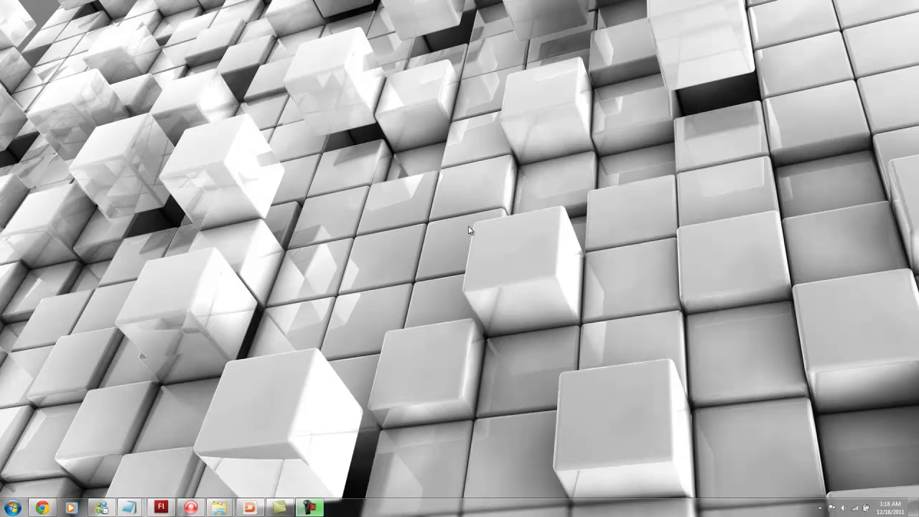
pyautogui.moveTo(516, 201)
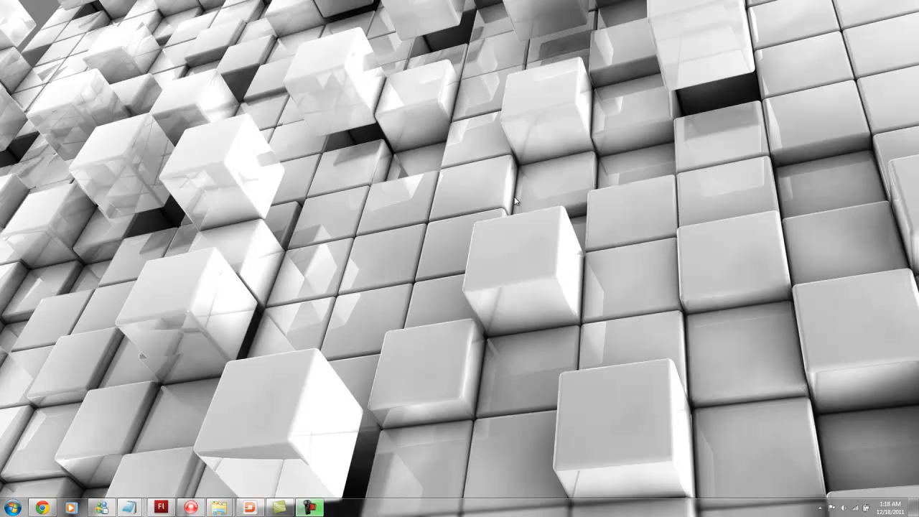
pyautogui.moveTo(390, 229)
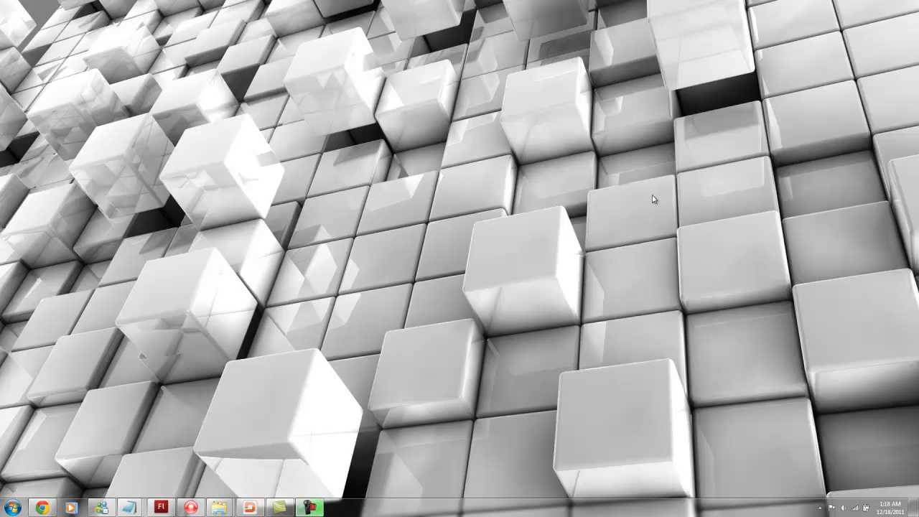
pyautogui.moveTo(512, 295)
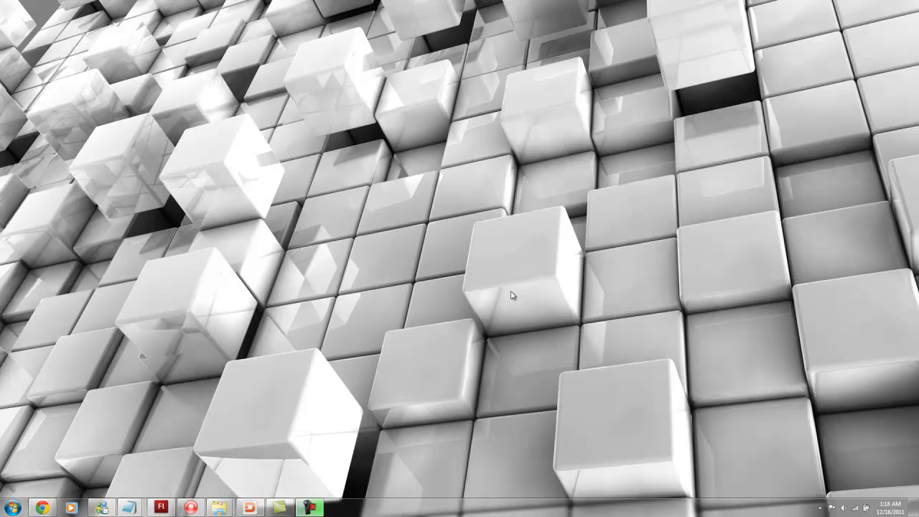
pyautogui.moveTo(379, 289)
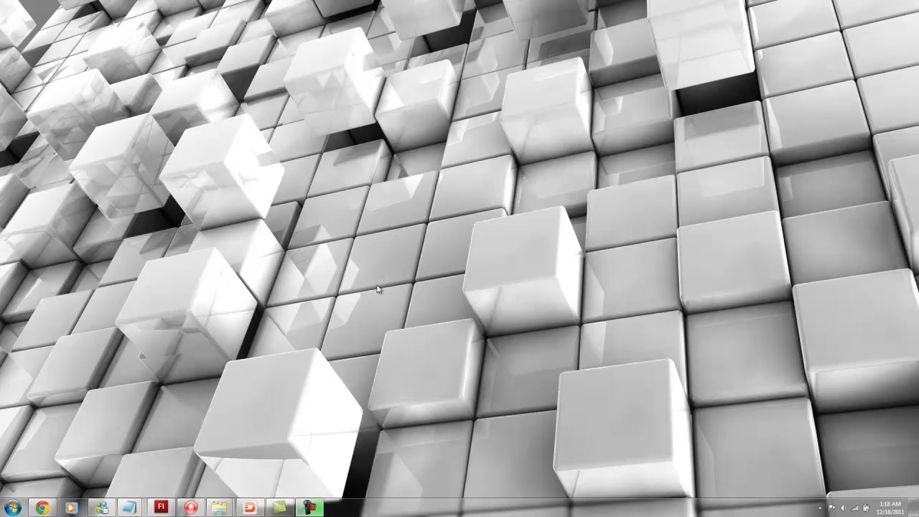
pyautogui.moveTo(288, 455)
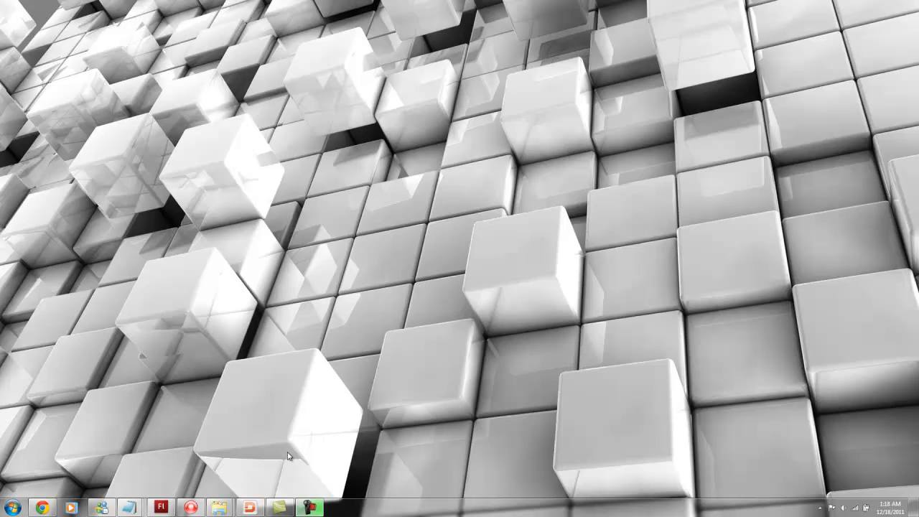
pyautogui.moveTo(355, 250)
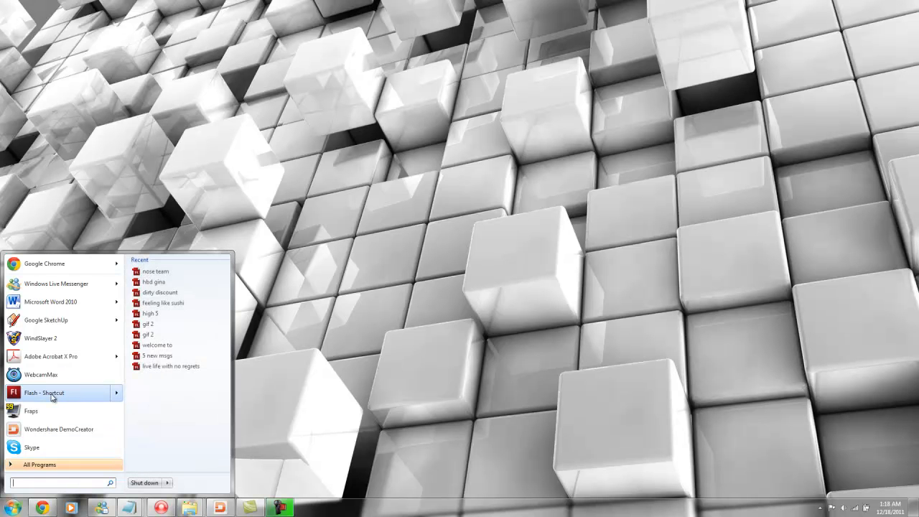
# Launch Flash from the Start menu and create a new ActionScript 3.0 Flash file
pyautogui.click(44, 392)
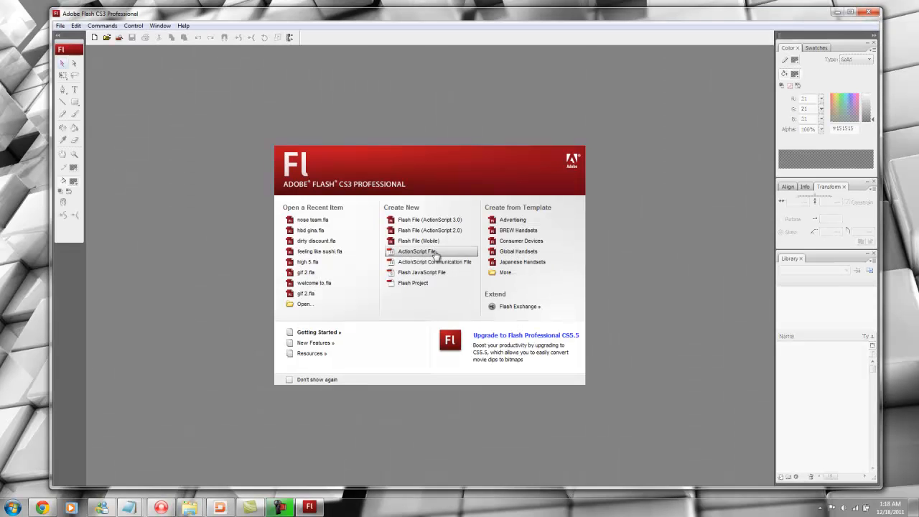
pyautogui.moveTo(443, 208)
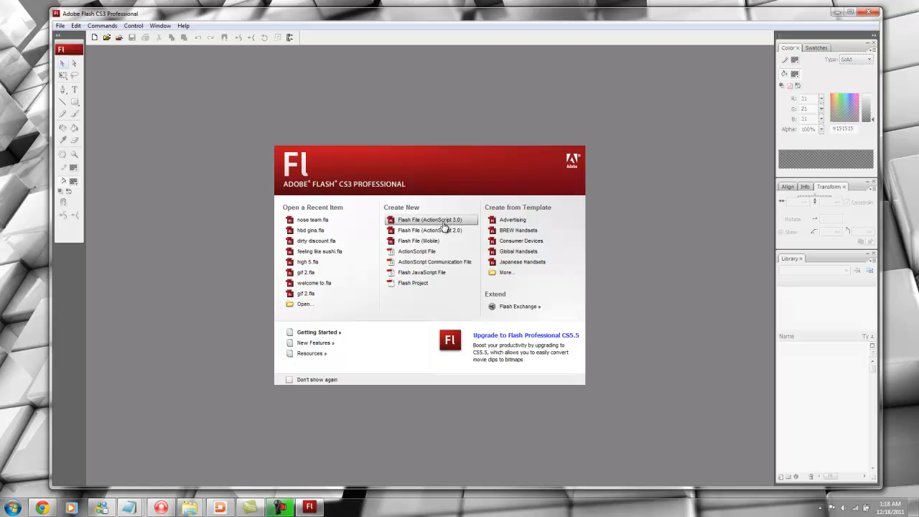
pyautogui.click(429, 219)
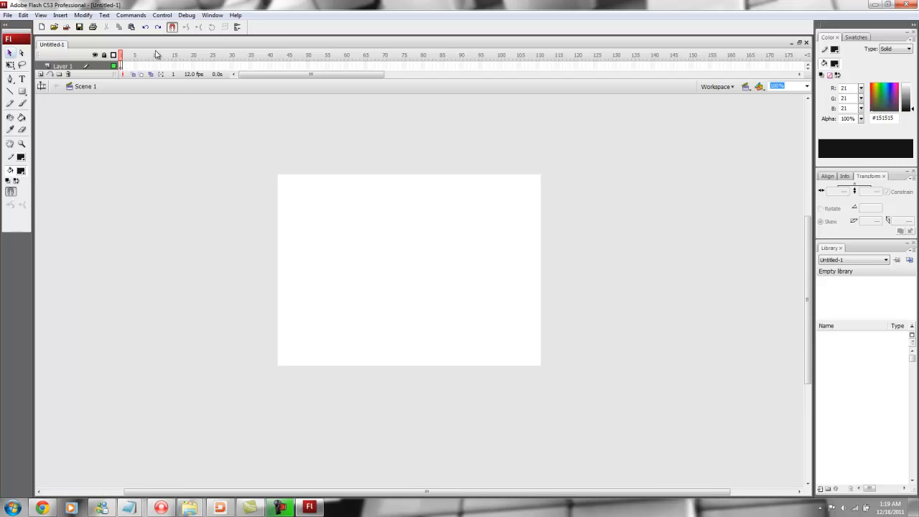
pyautogui.moveTo(462, 76)
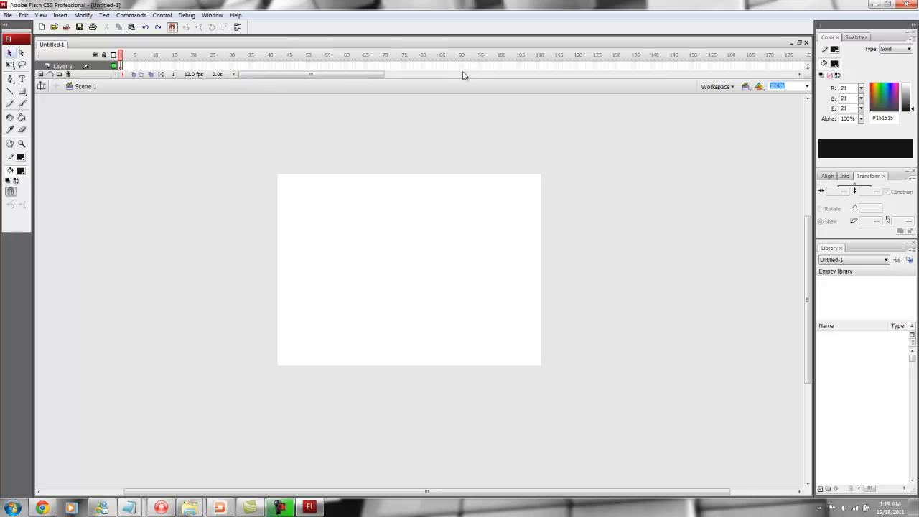
pyautogui.moveTo(298, 76)
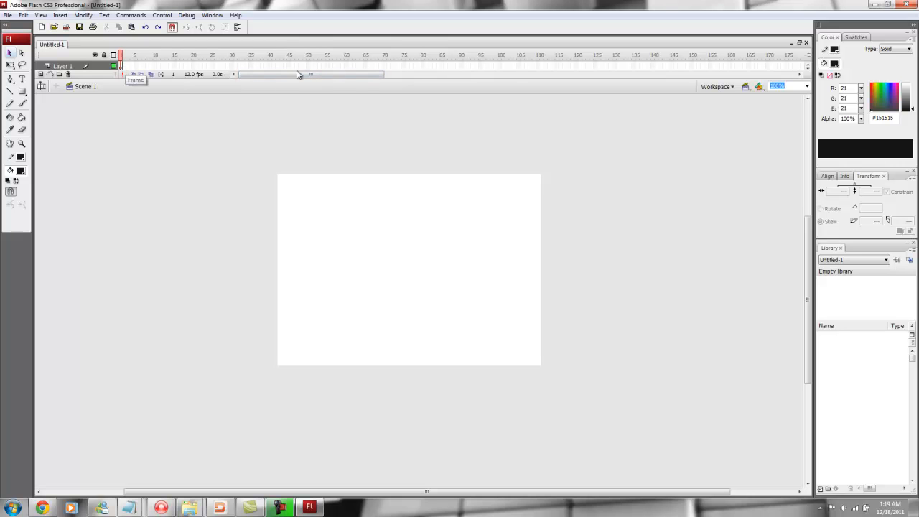
pyautogui.moveTo(430, 256)
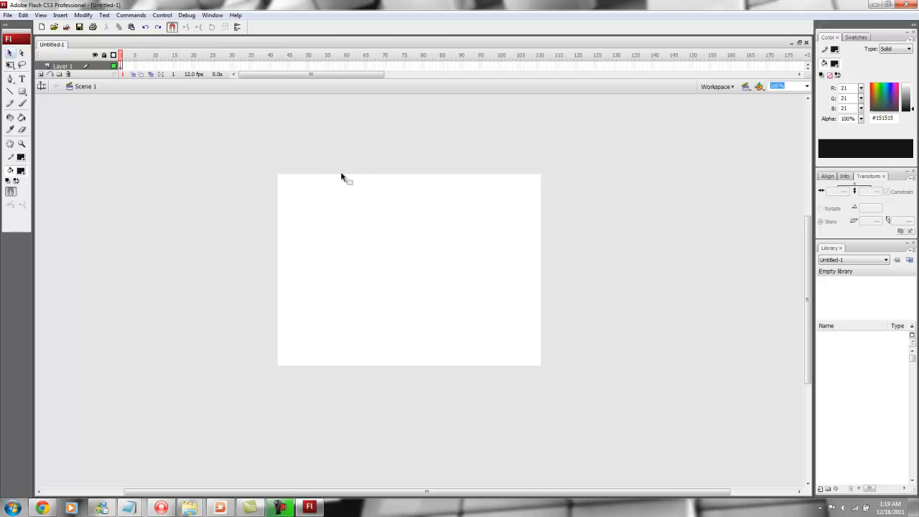
pyautogui.moveTo(383, 198)
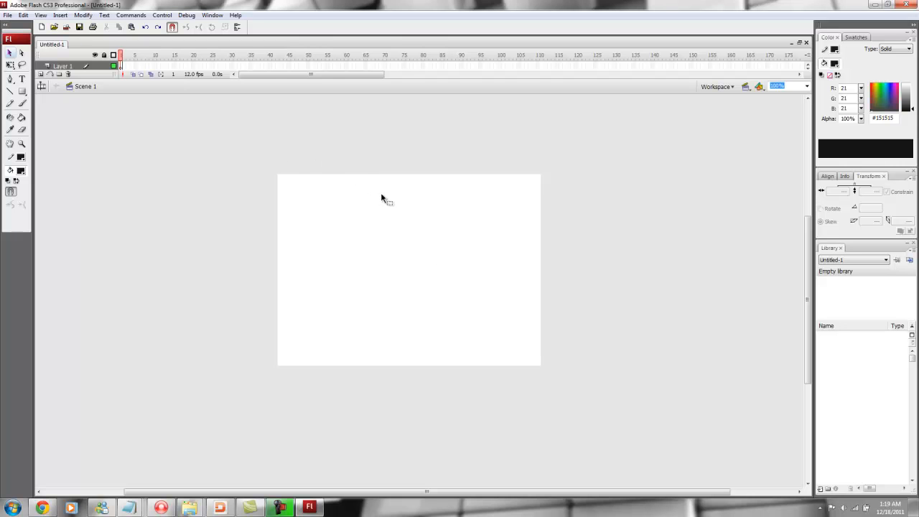
# Select frame 1 of Layer 1 as the place to start drawing
pyautogui.click(62, 65)
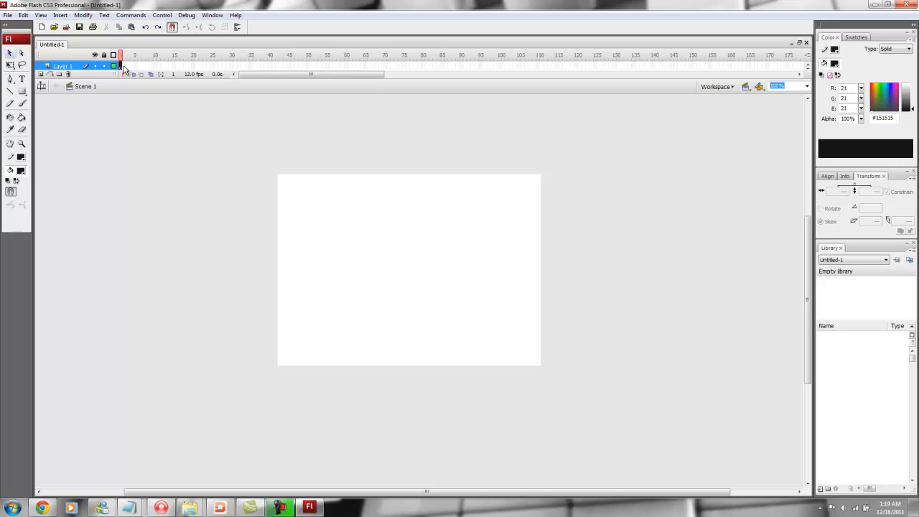
pyautogui.moveTo(125, 66)
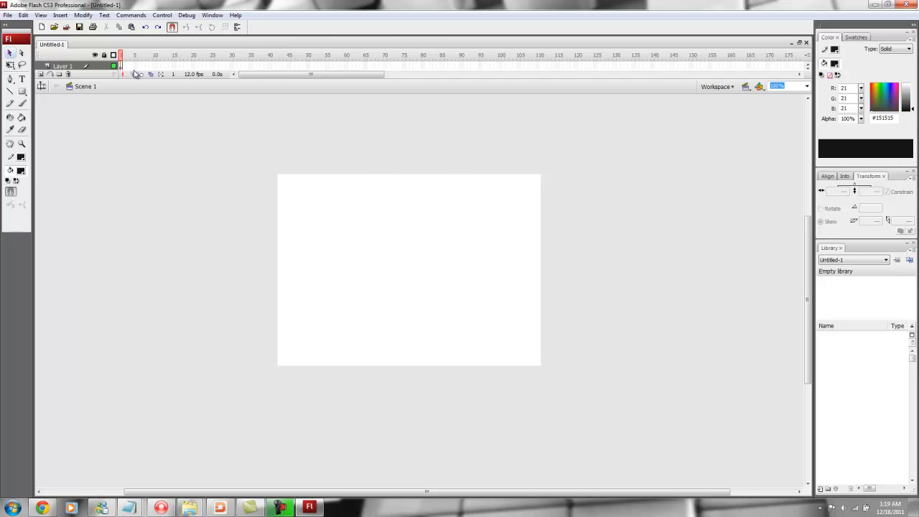
pyautogui.moveTo(423, 157)
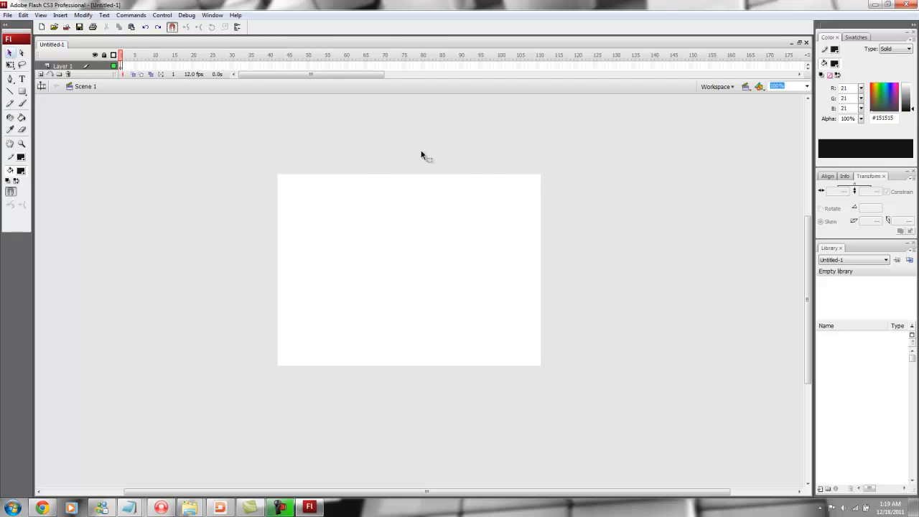
pyautogui.moveTo(522, 170)
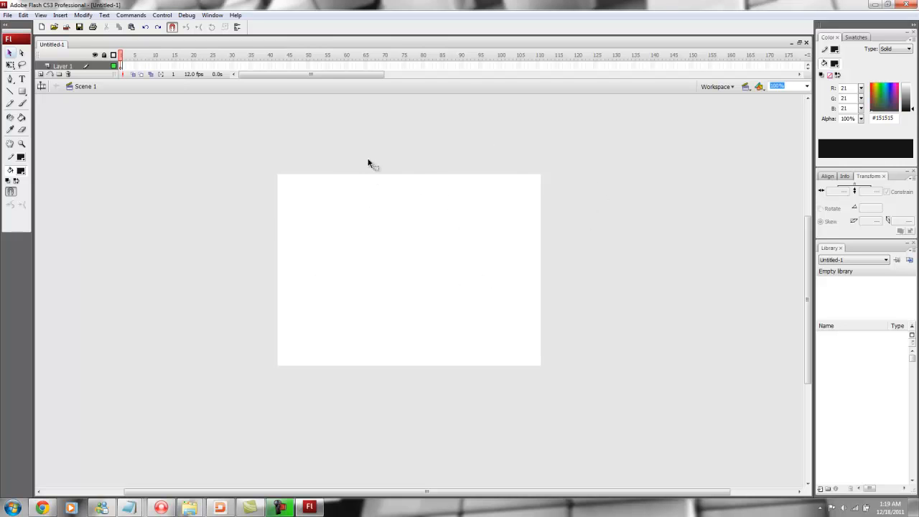
pyautogui.moveTo(449, 136)
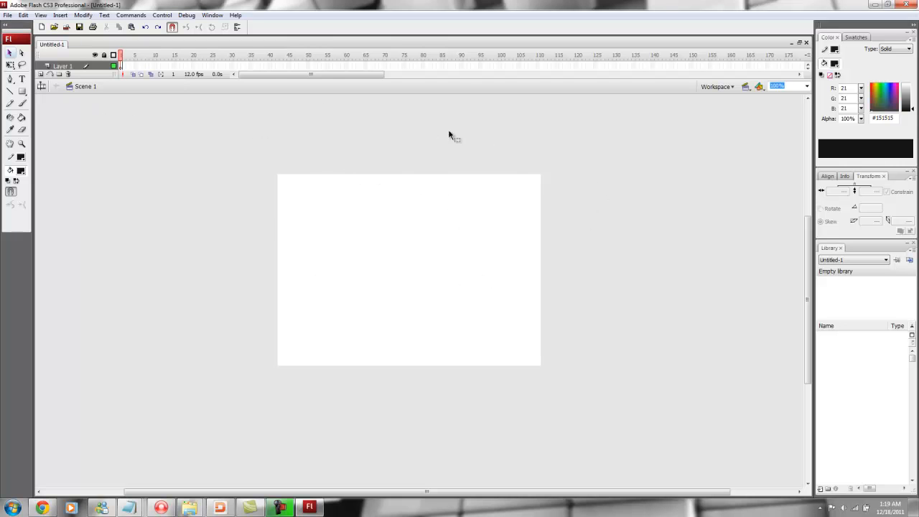
pyautogui.moveTo(425, 223)
pyautogui.write('156')
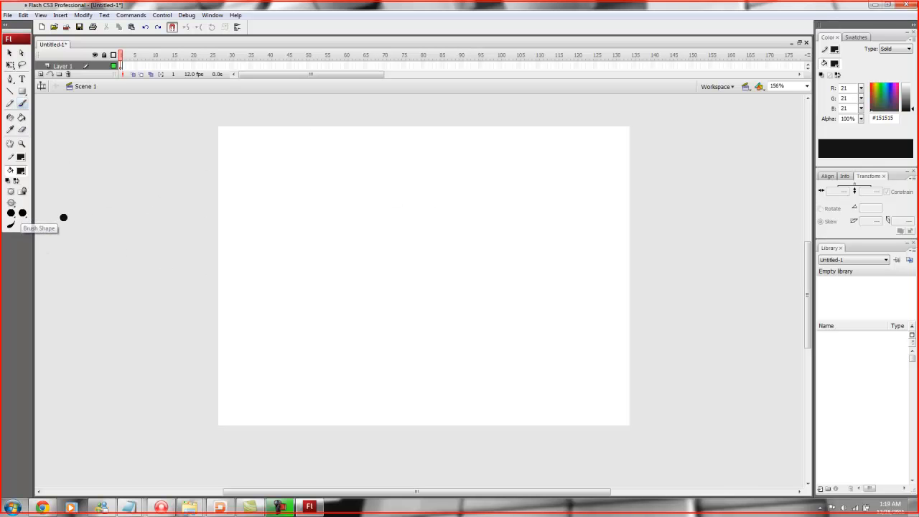
# With a finer brush, draw the round head, eyes, brows, mouth and the HEY! speech bubble
pyautogui.click(21, 212)
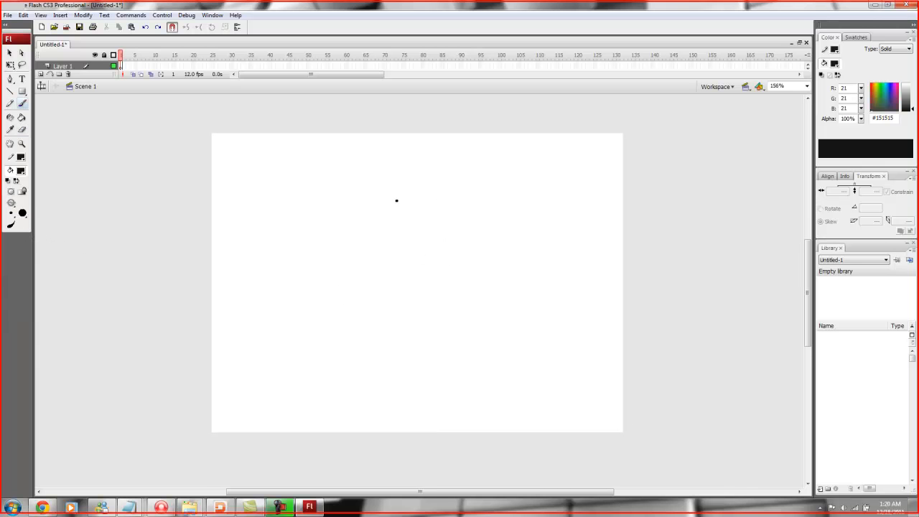
pyautogui.moveTo(397, 200); pyautogui.dragTo(438, 183)
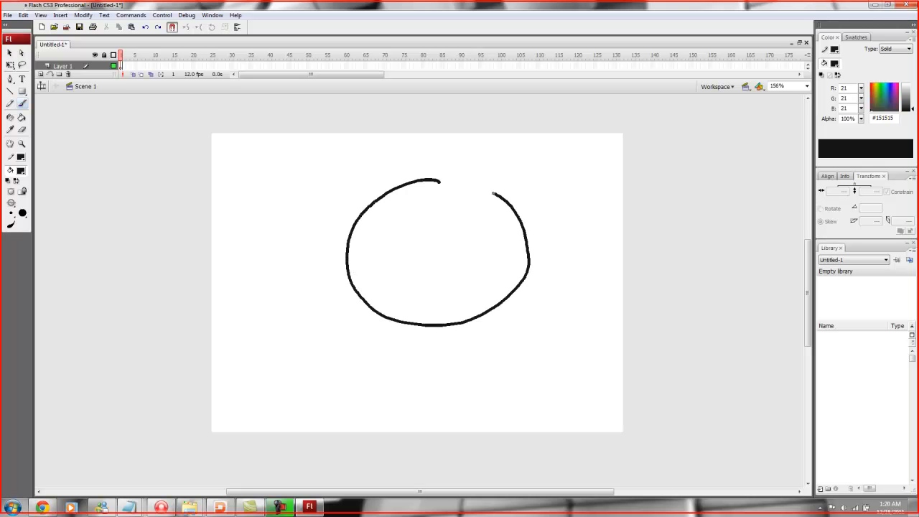
pyautogui.moveTo(381, 208); pyautogui.dragTo(406, 229)
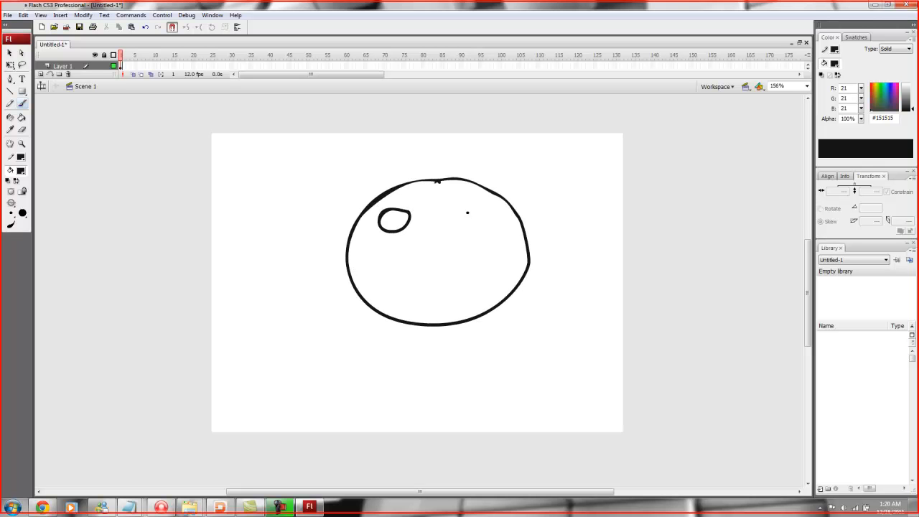
pyautogui.moveTo(467, 212); pyautogui.dragTo(477, 223)
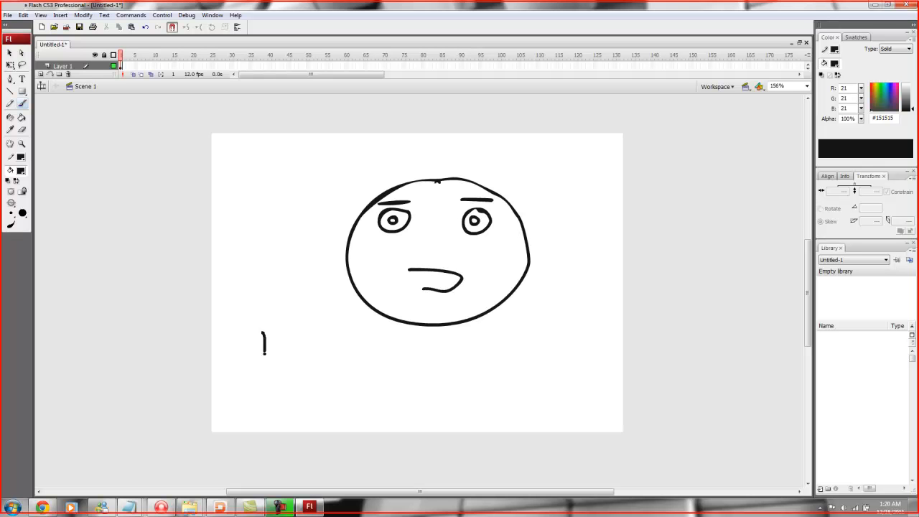
pyautogui.moveTo(279, 337); pyautogui.dragTo(323, 352)
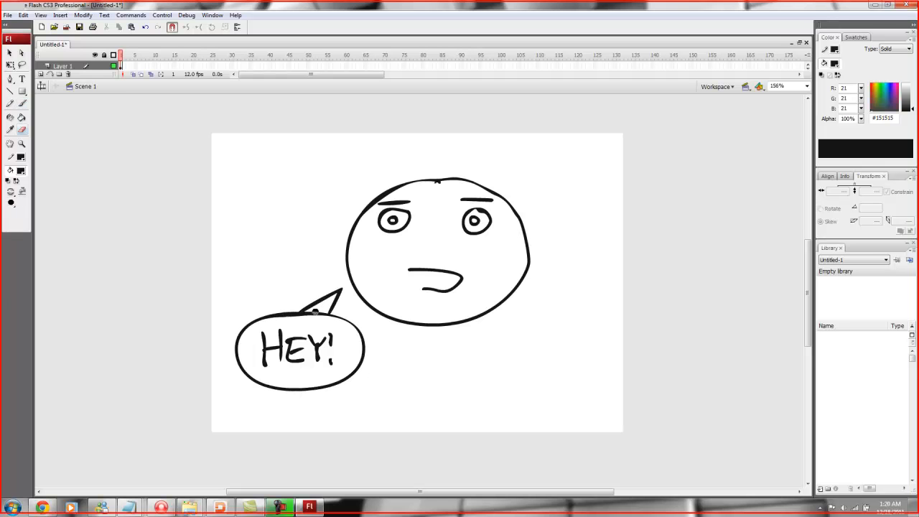
# Paint a thick panel border around the HEY! face, then start the stick man's head on frame 2
pyautogui.click(434, 313)
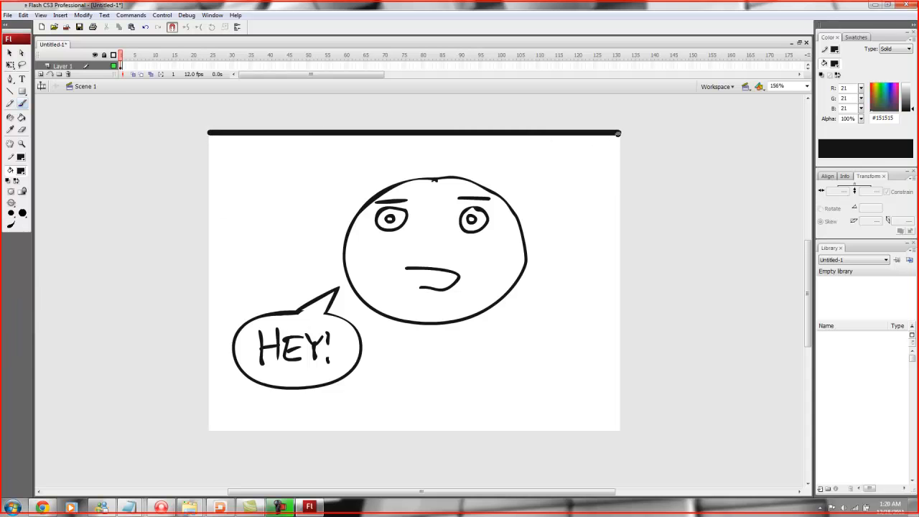
pyautogui.moveTo(619, 134); pyautogui.dragTo(619, 338)
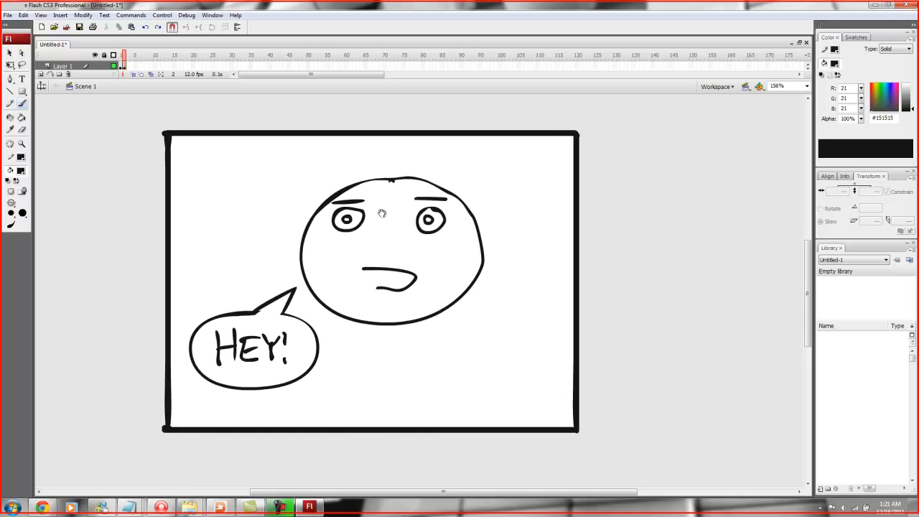
pyautogui.moveTo(382, 213); pyautogui.dragTo(404, 224)
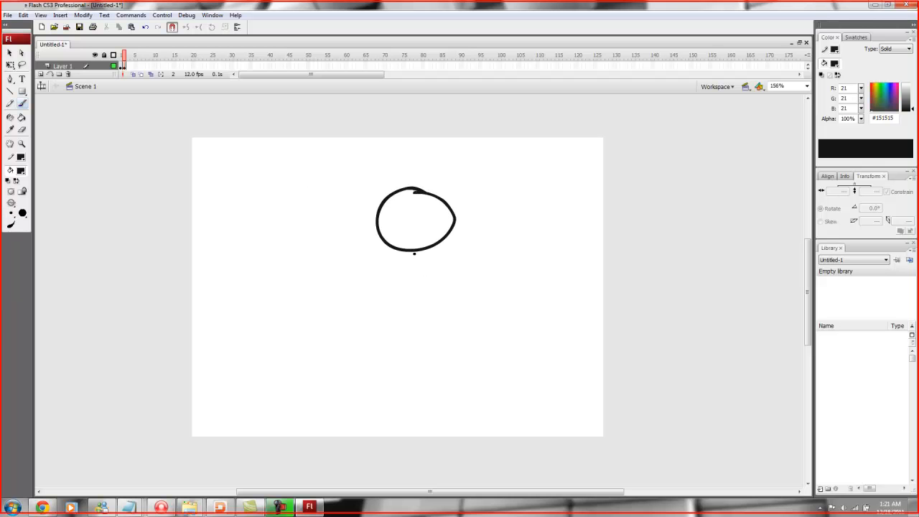
# Draw the stick man's body, legs, arms and face below the round head
pyautogui.moveTo(415, 253); pyautogui.dragTo(401, 387)
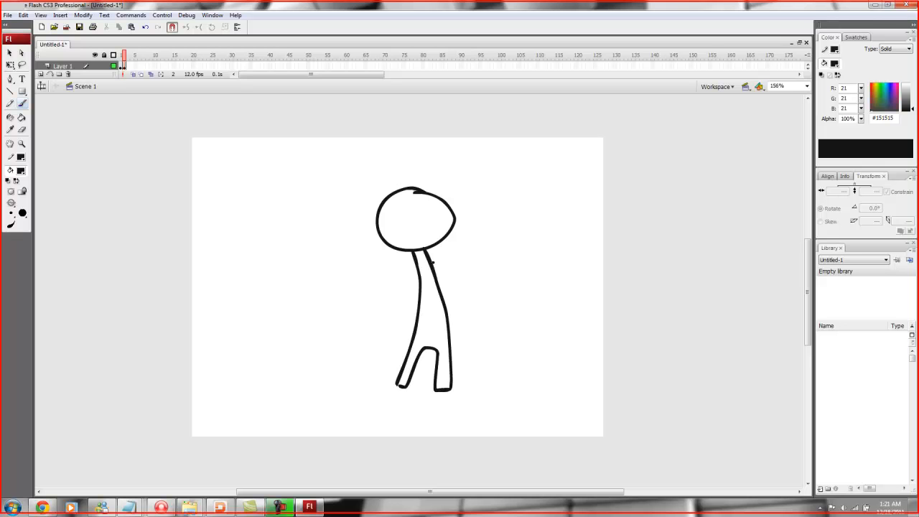
pyautogui.moveTo(424, 258); pyautogui.dragTo(391, 331)
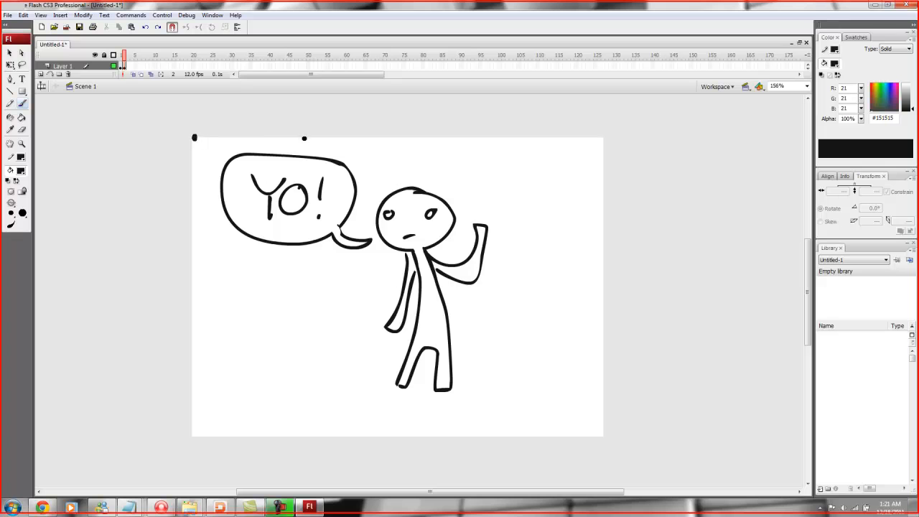
# Paint a thick rectangular panel border around the YO! stick-man scene
pyautogui.moveTo(193, 138); pyautogui.dragTo(592, 138)
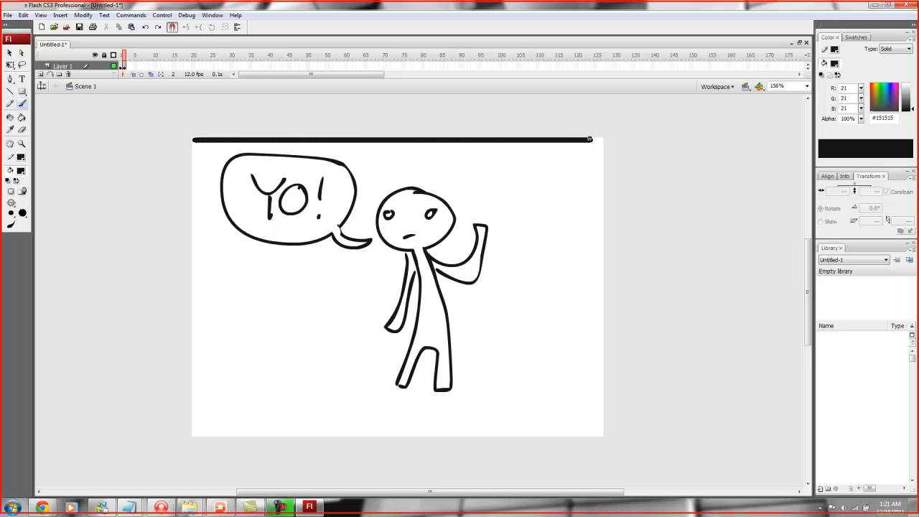
pyautogui.moveTo(592, 140); pyautogui.dragTo(603, 434)
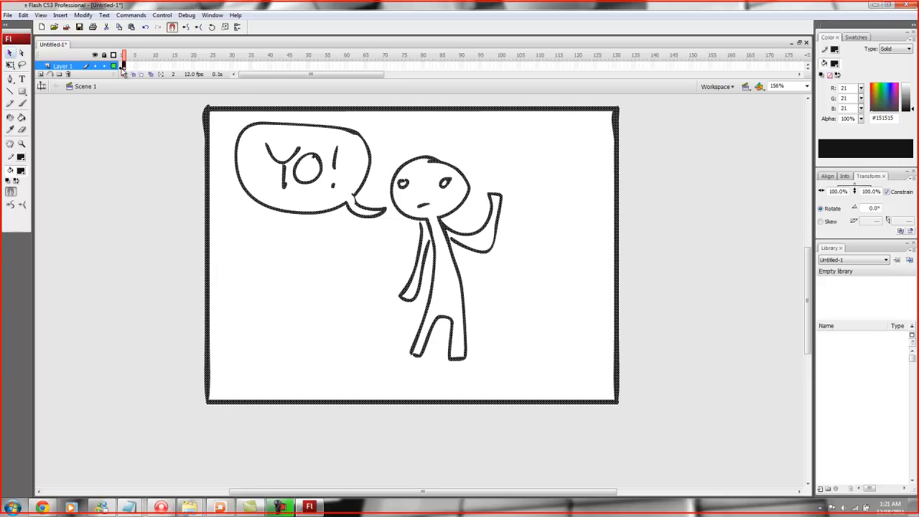
# Move to frame 3 on the timeline to hold the combined comic
pyautogui.click(124, 55)
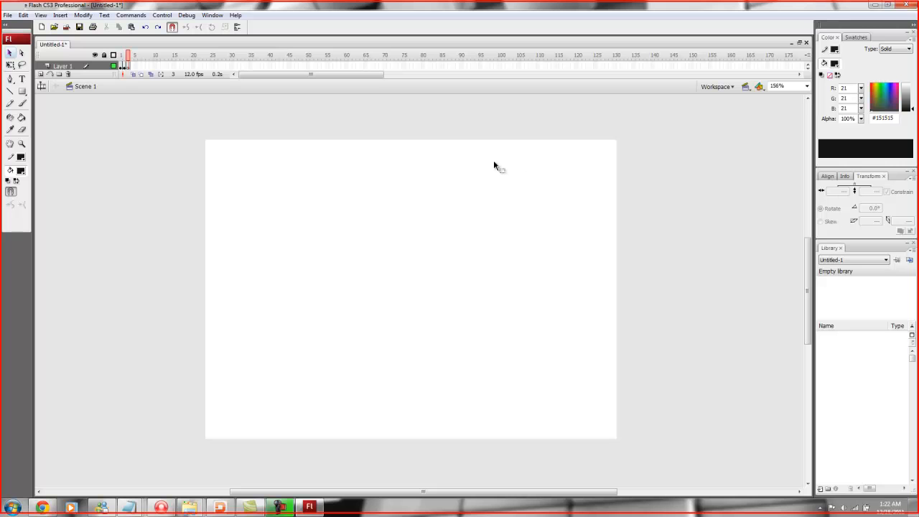
pyautogui.moveTo(489, 176)
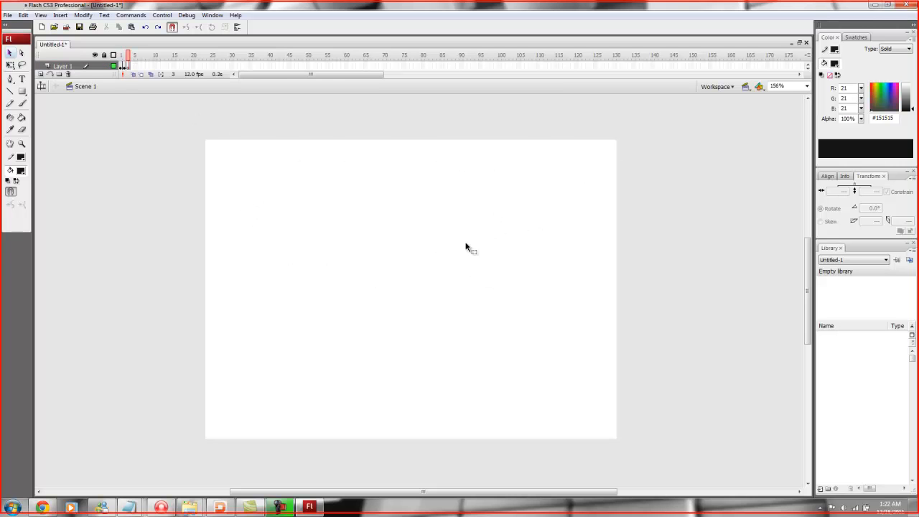
pyautogui.moveTo(427, 224)
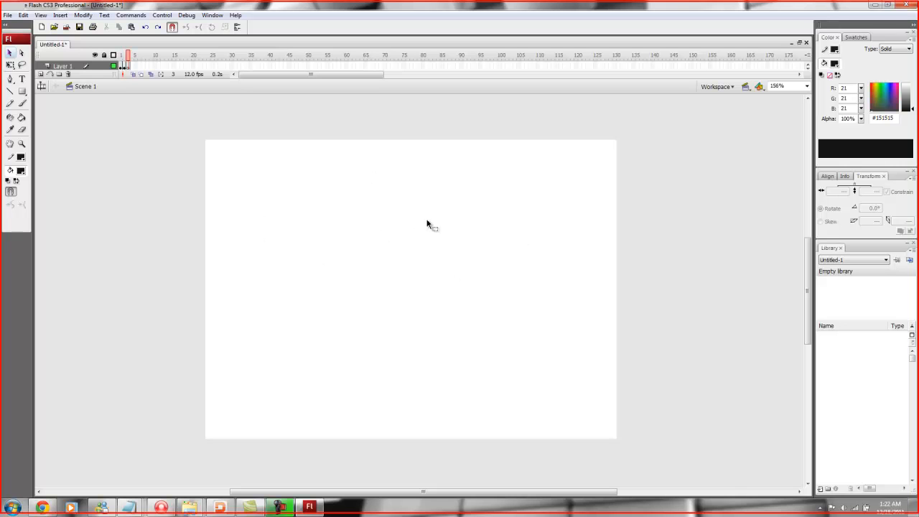
pyautogui.moveTo(414, 206)
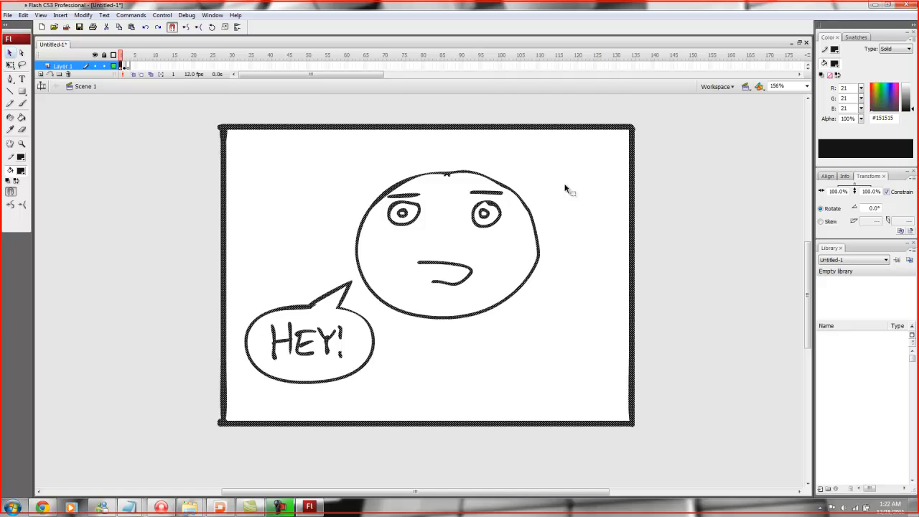
pyautogui.moveTo(217, 134)
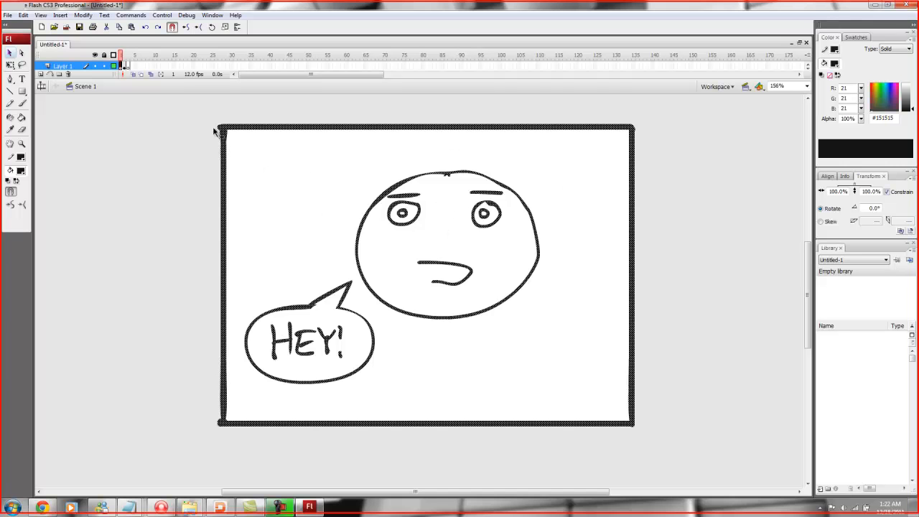
pyautogui.moveTo(241, 163)
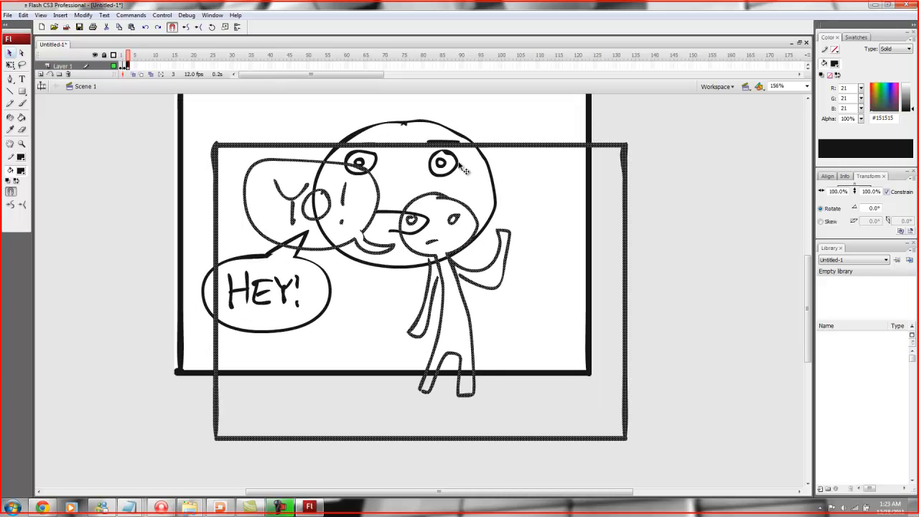
pyautogui.moveTo(530, 151)
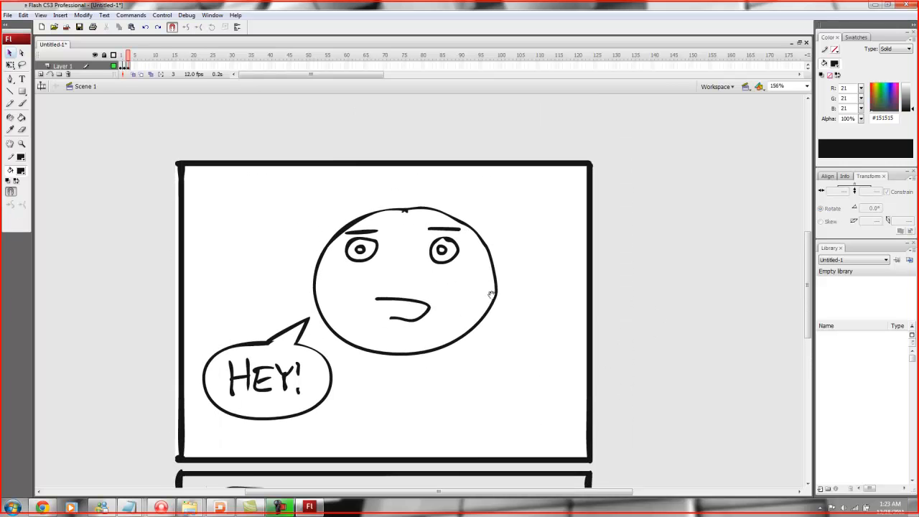
# Scroll down the stage to check the stacked two-panel comic layout
pyautogui.scroll(-3)
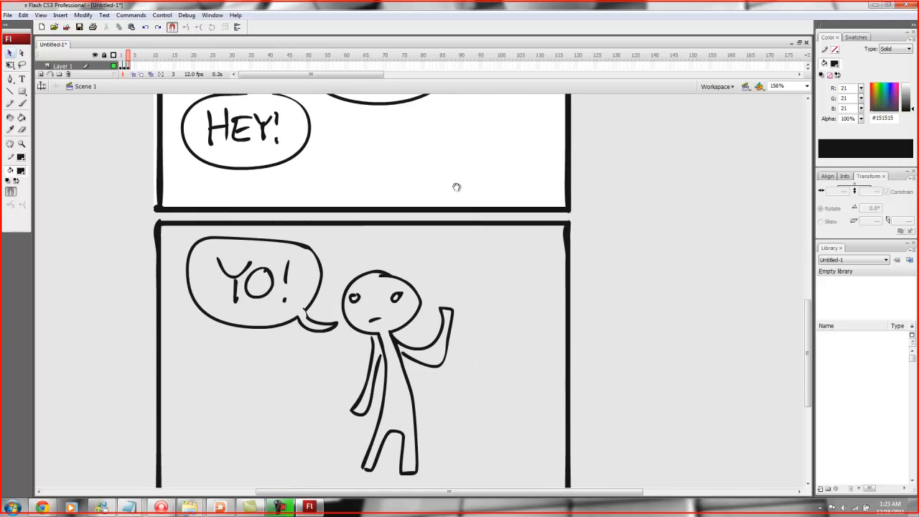
pyautogui.moveTo(459, 190)
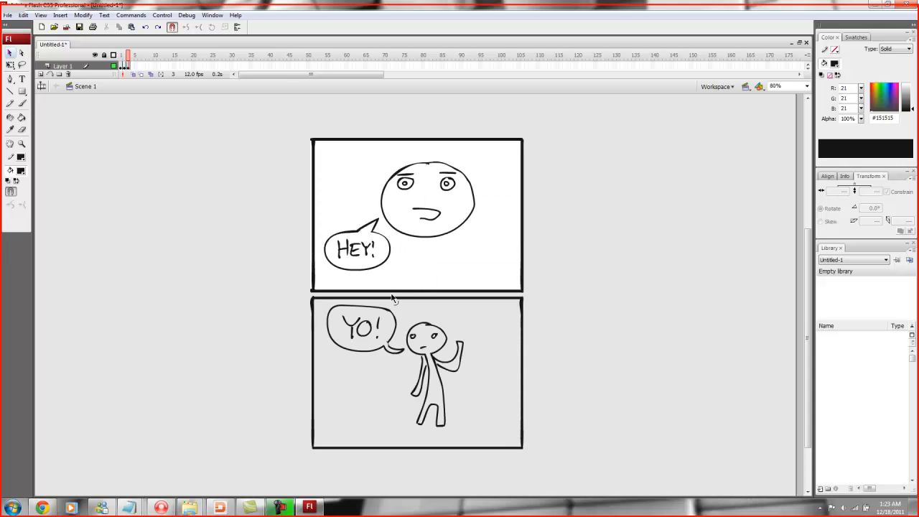
pyautogui.scroll(-3)
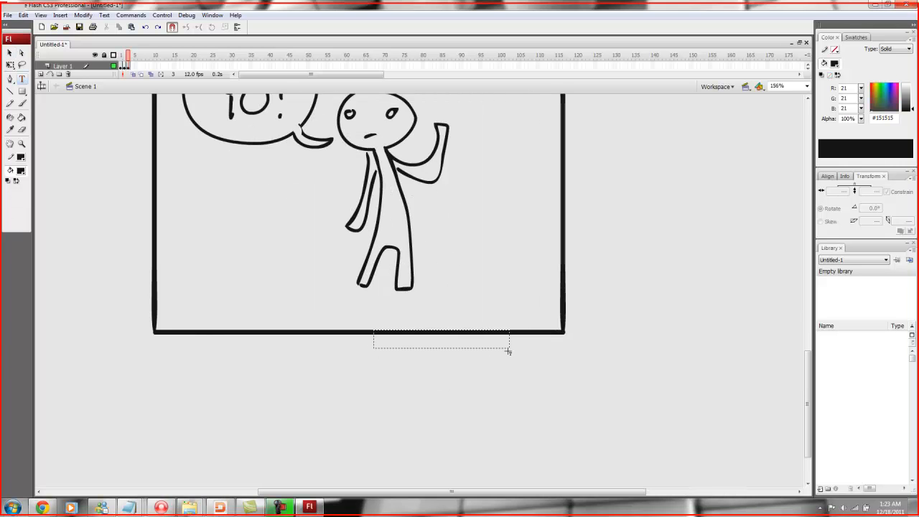
# Enter DOMICS and drag it under the lower panel's bottom-right corner
pyautogui.write('DOMICS')
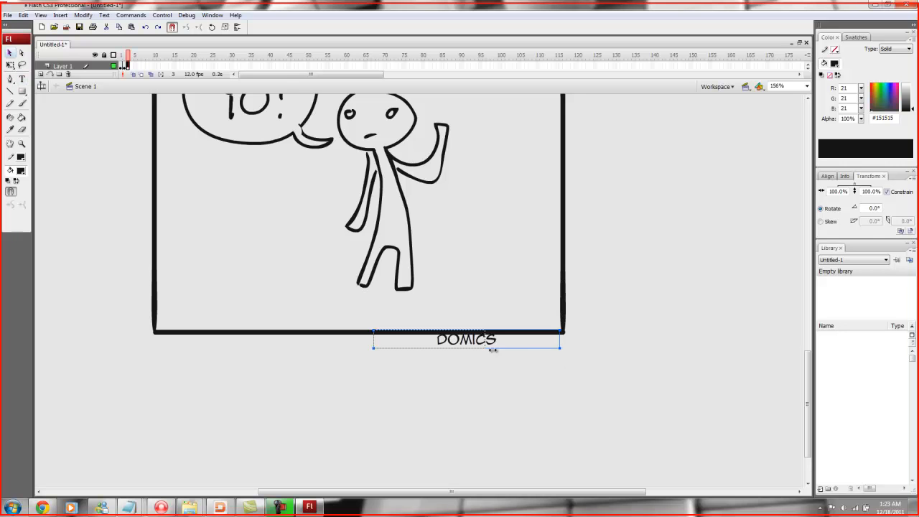
pyautogui.moveTo(466, 338); pyautogui.dragTo(418, 339)
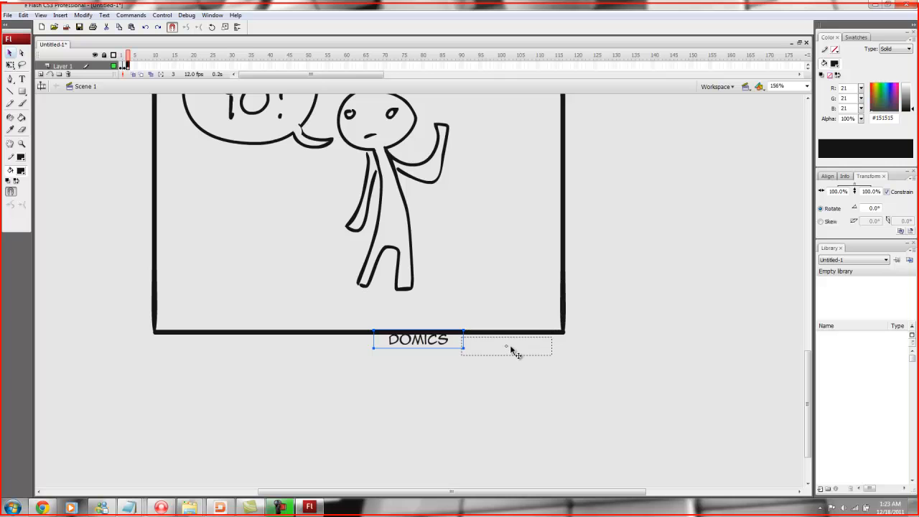
pyautogui.moveTo(416, 339); pyautogui.dragTo(506, 345)
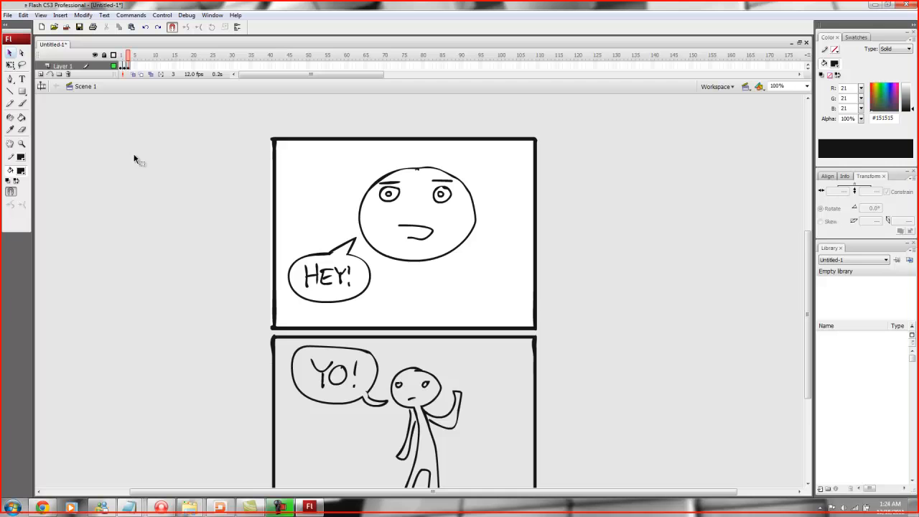
pyautogui.scroll(-3)
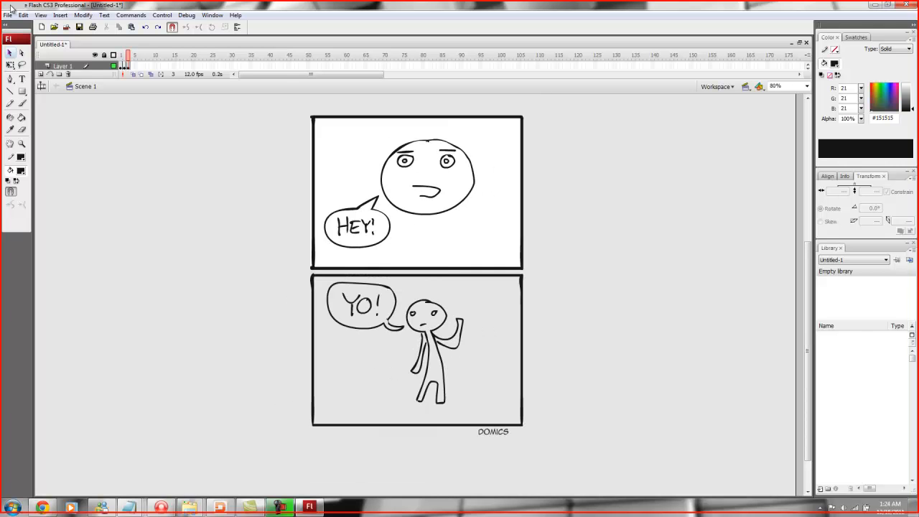
# Start Export Image and navigate to the Domics\random folder as destination
pyautogui.click(7, 15)
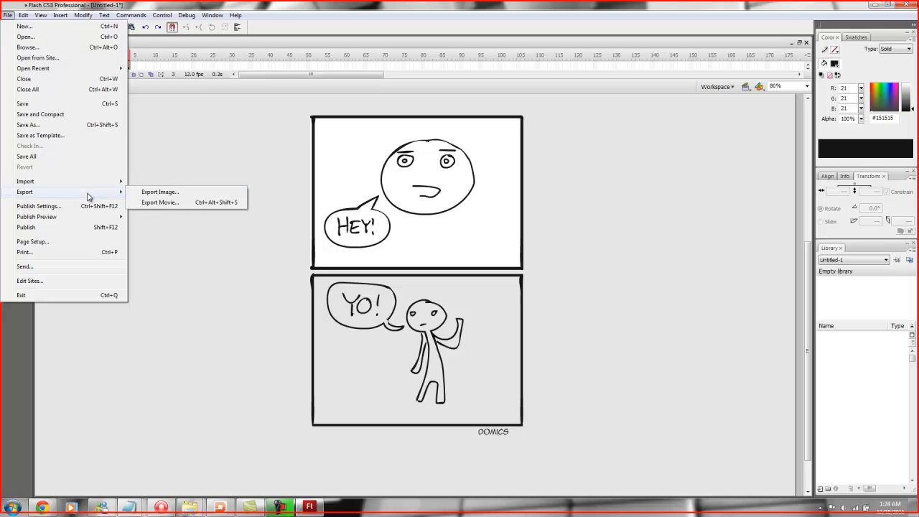
pyautogui.click(159, 192)
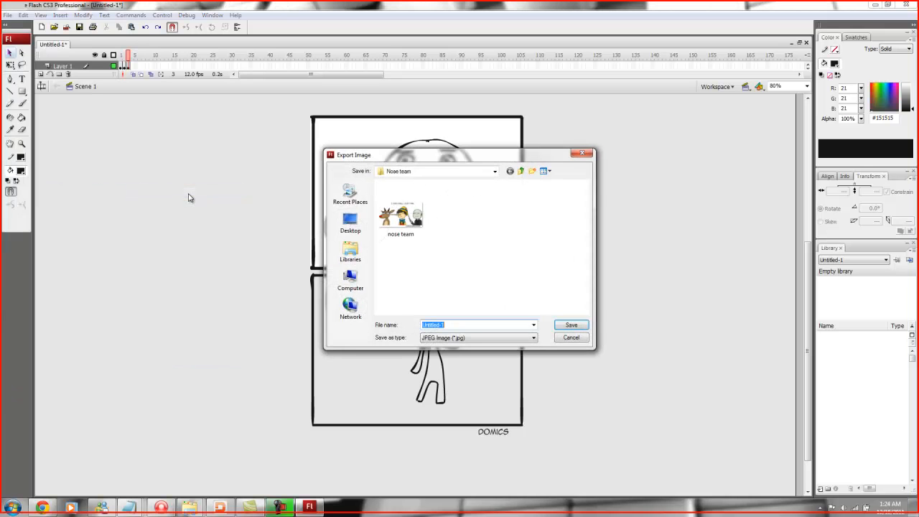
pyautogui.click(520, 171)
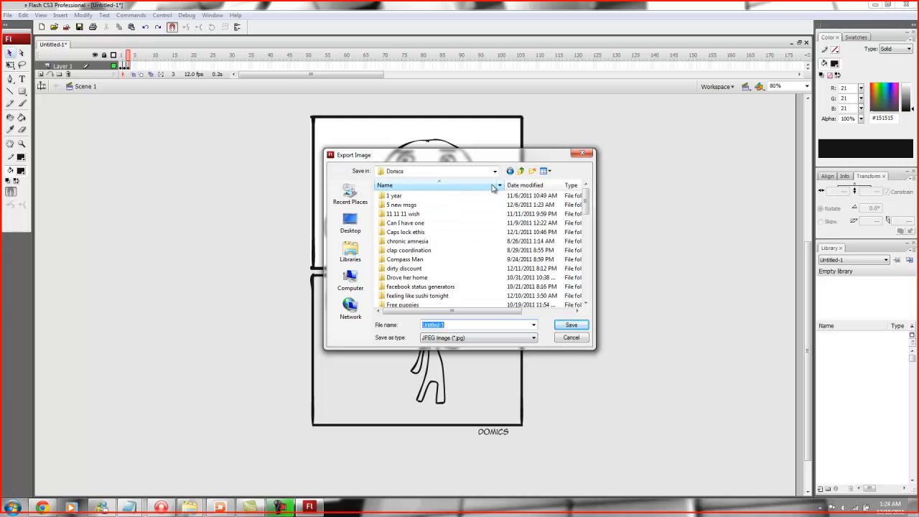
pyautogui.scroll(-3)
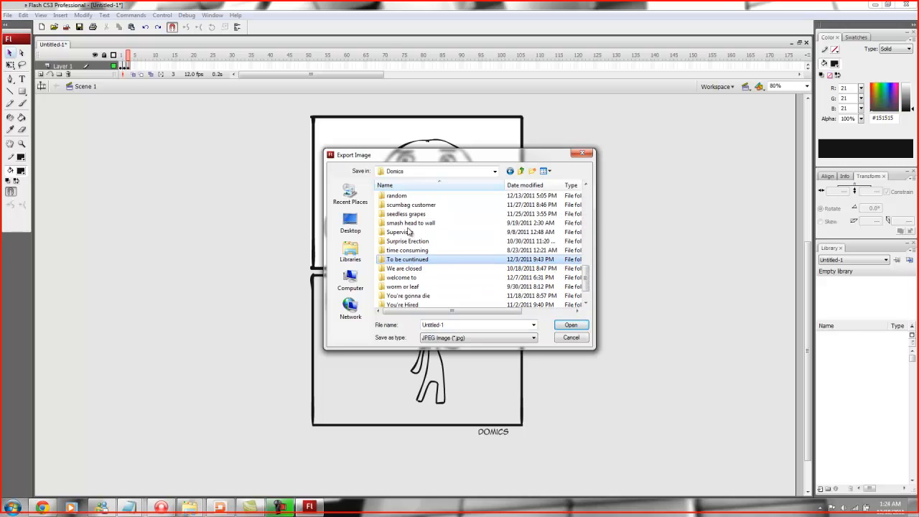
pyautogui.doubleClick(397, 195)
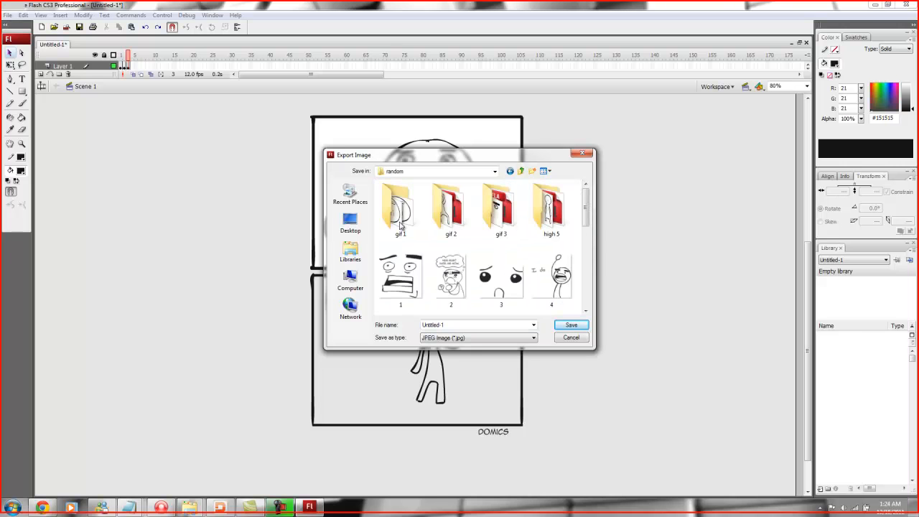
# Name the export tutorial, keep JPEG type and save it at quality 100
pyautogui.click(500, 208)
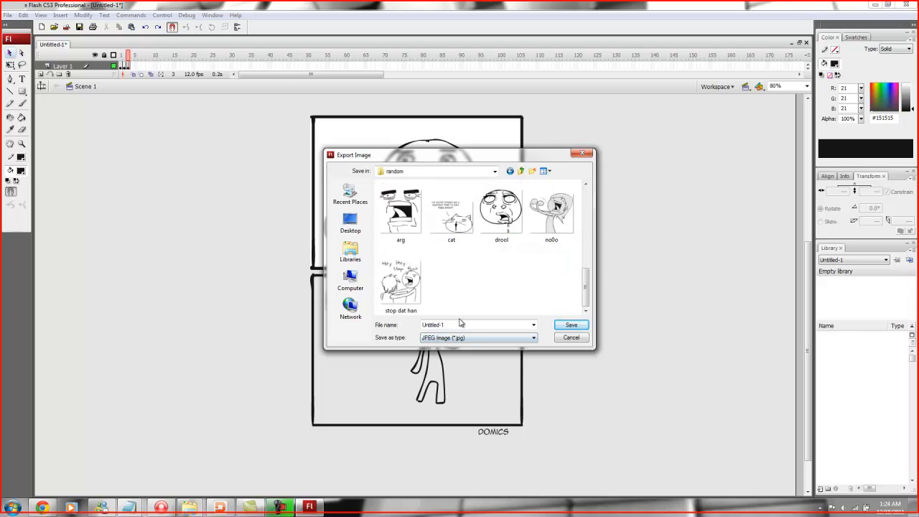
pyautogui.write('tutorial')
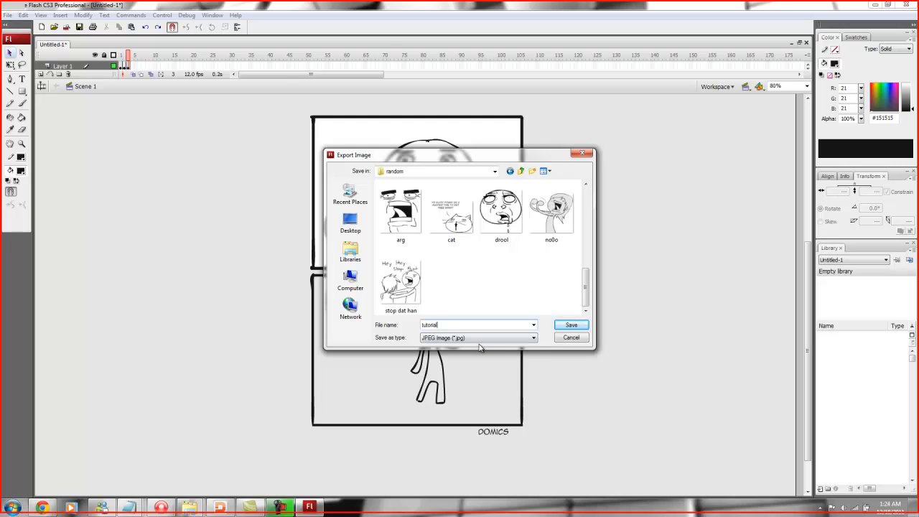
pyautogui.click(532, 337)
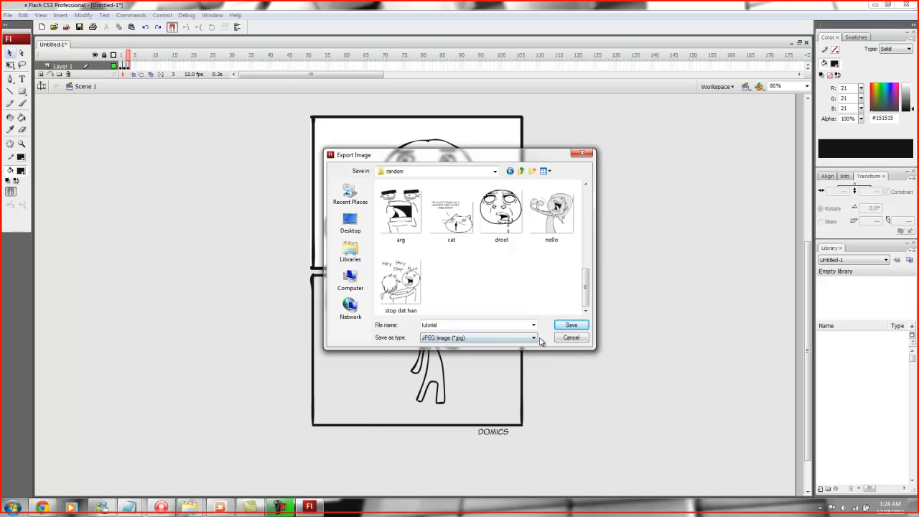
pyautogui.click(571, 324)
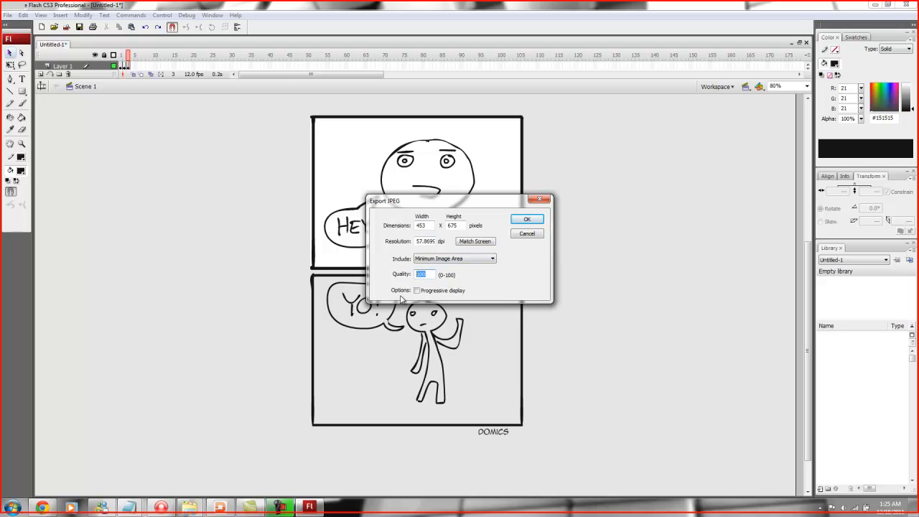
pyautogui.click(423, 274)
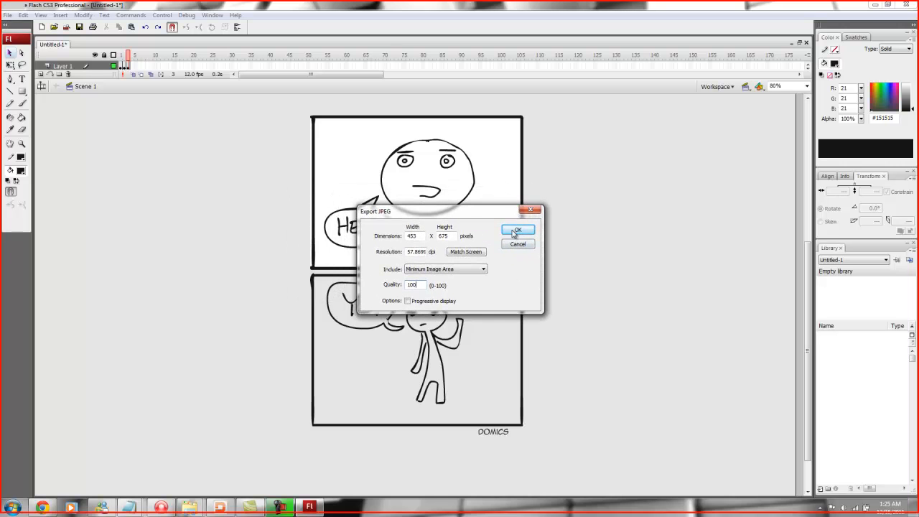
pyautogui.click(517, 230)
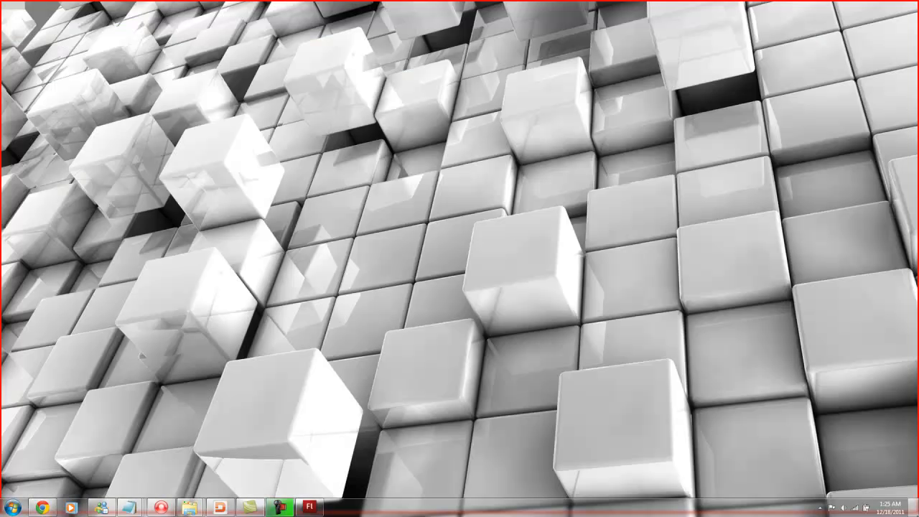
# Find and open the Domics folder by searching 'domics' from the Start menu
pyautogui.click(11, 506)
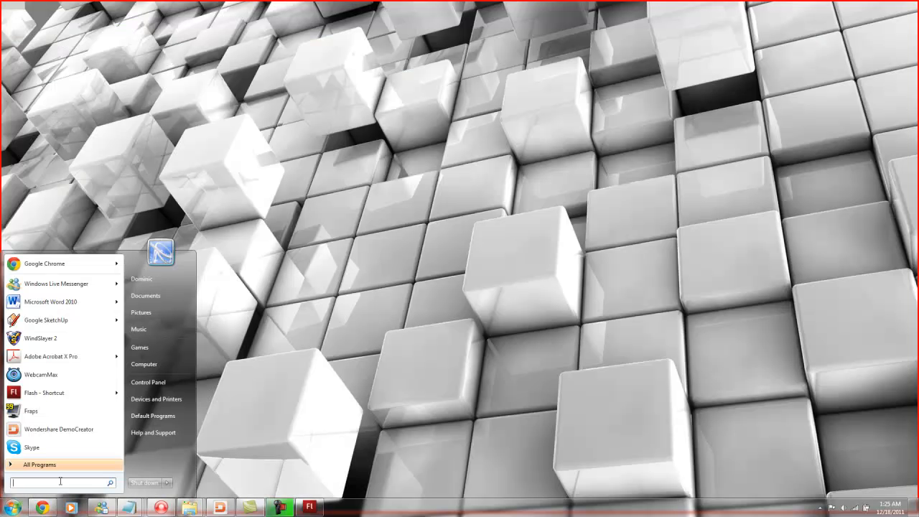
pyautogui.write('d')
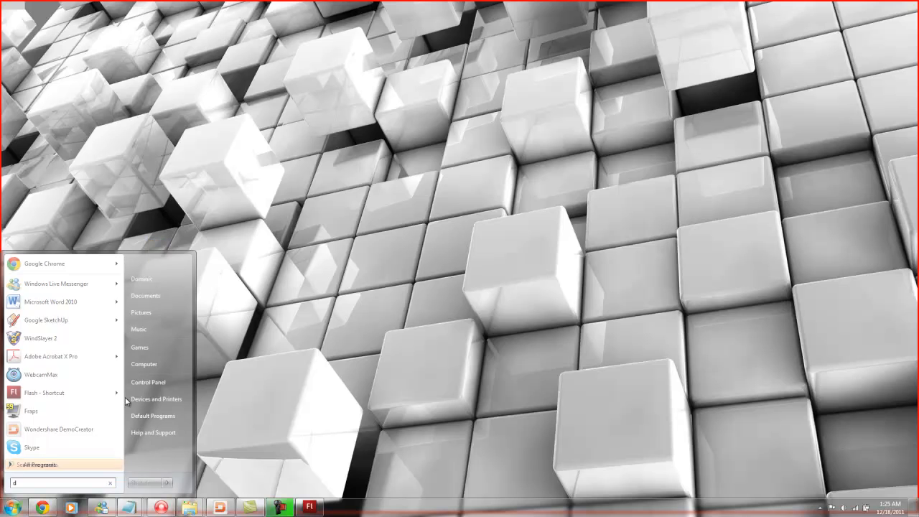
pyautogui.write('omics')
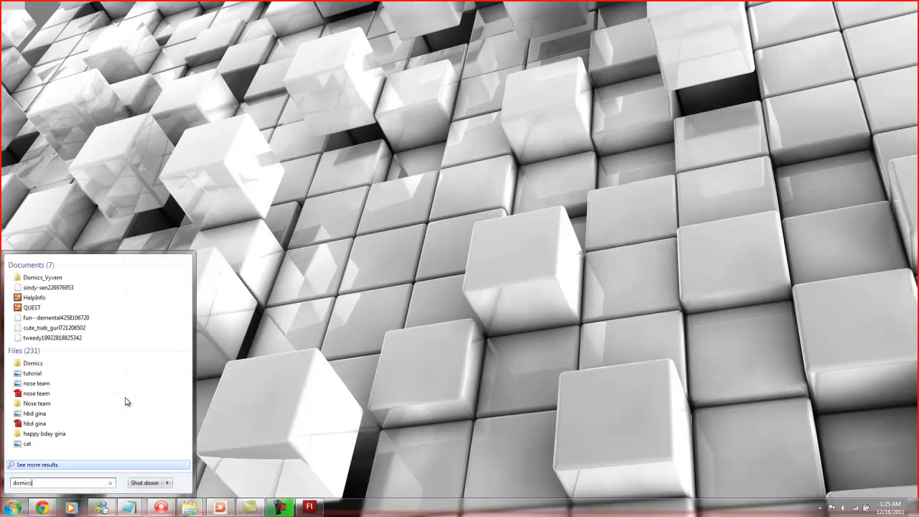
pyautogui.click(32, 363)
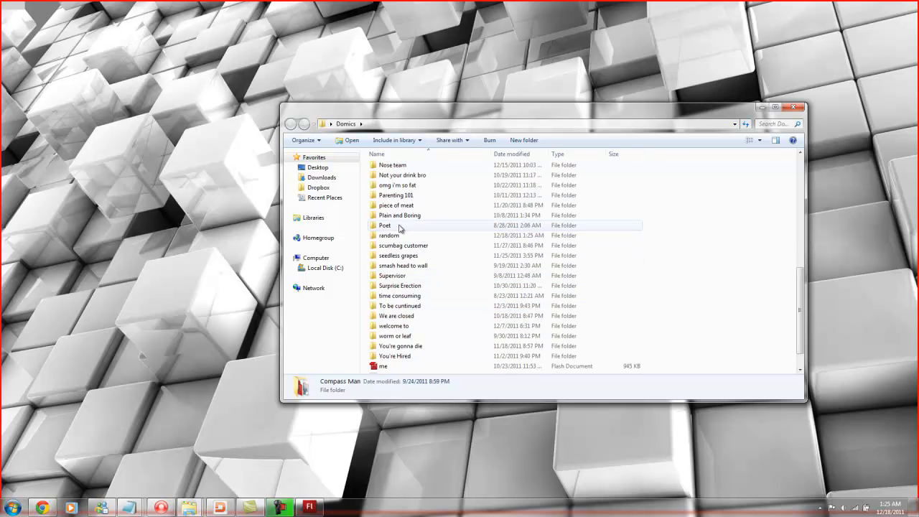
# Open the random folder and the exported tutorial JPEG inside it
pyautogui.doubleClick(389, 235)
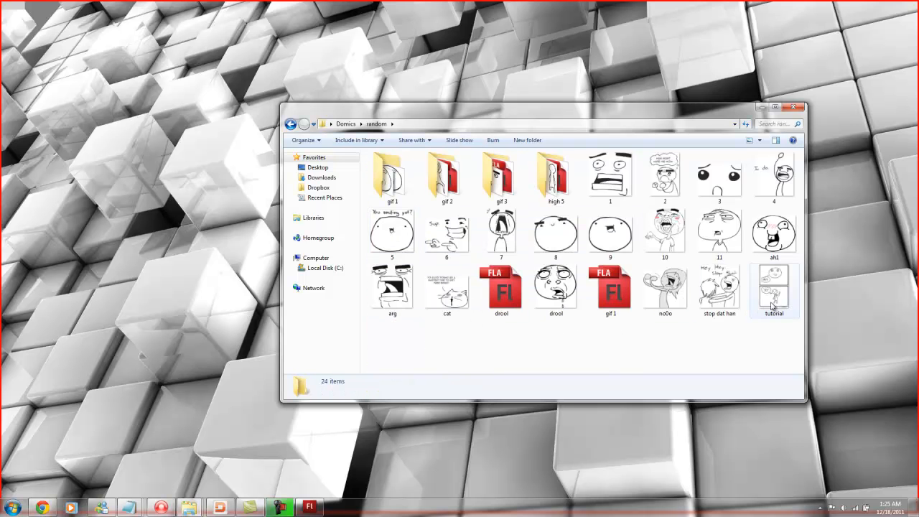
pyautogui.doubleClick(774, 291)
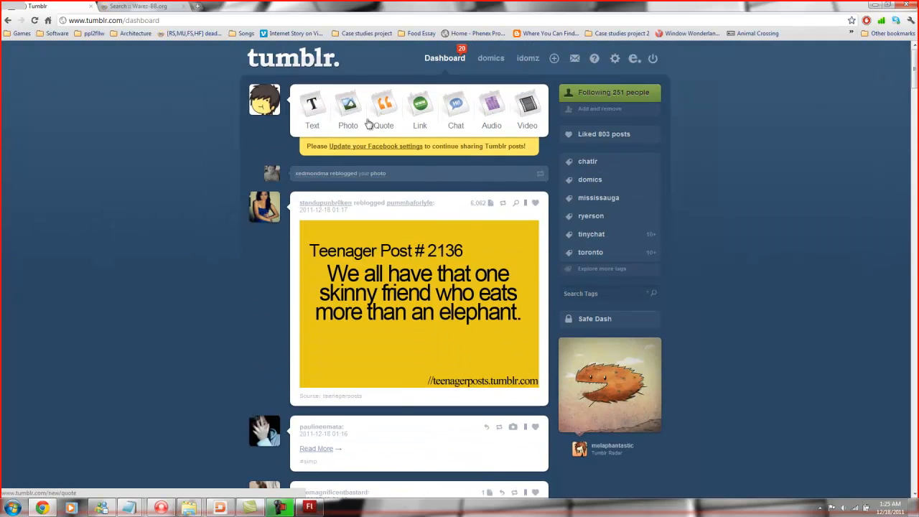
# Start a new Tumblr photo post, reaching Upload a Photo without choosing a file
pyautogui.click(348, 108)
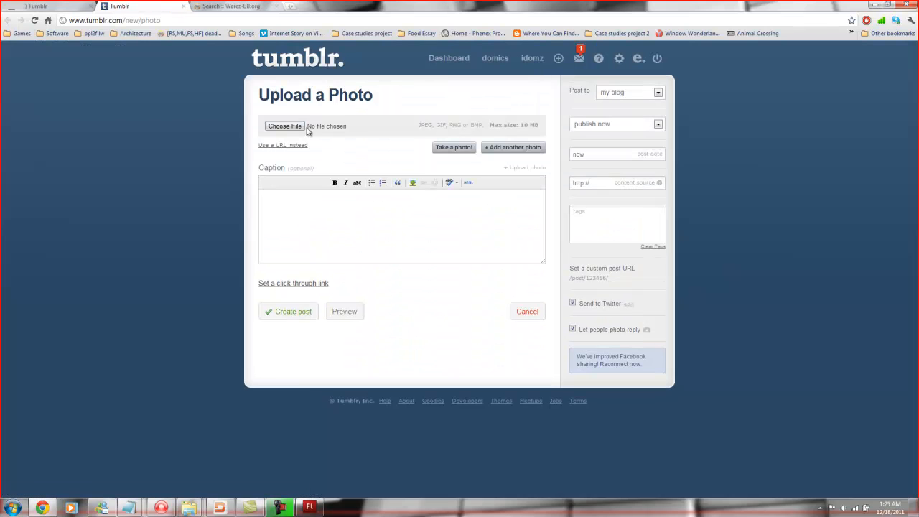
pyautogui.click(284, 126)
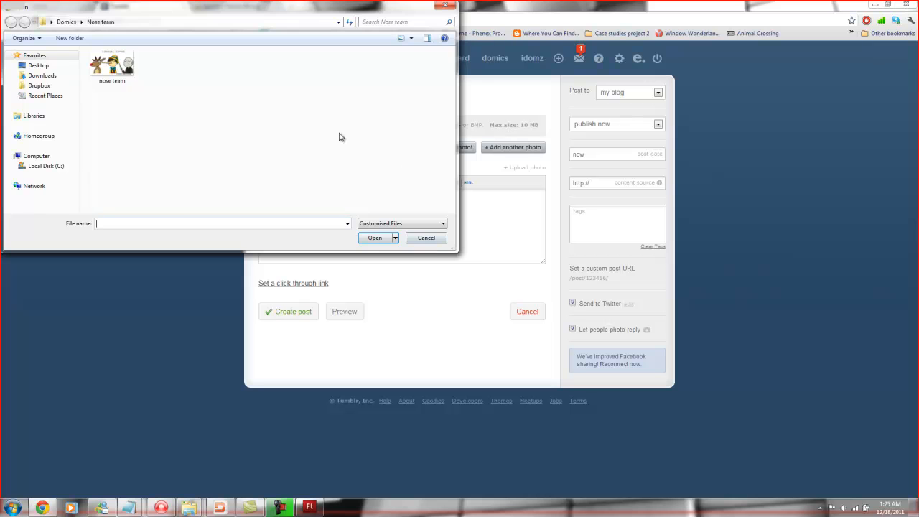
pyautogui.click(425, 238)
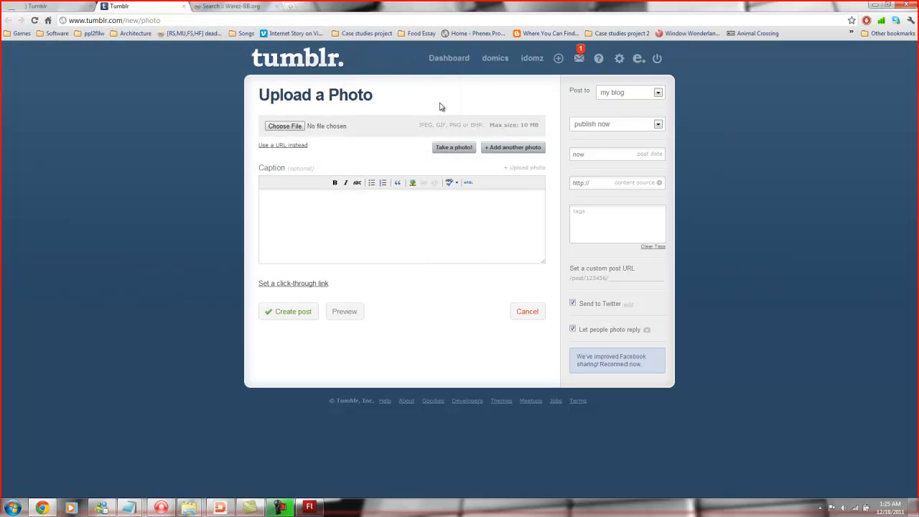
pyautogui.moveTo(309, 453)
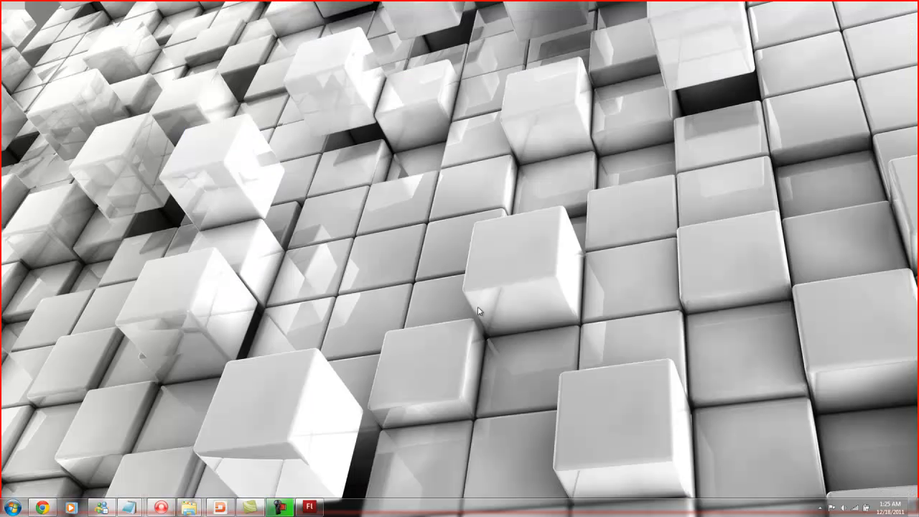
pyautogui.moveTo(518, 221)
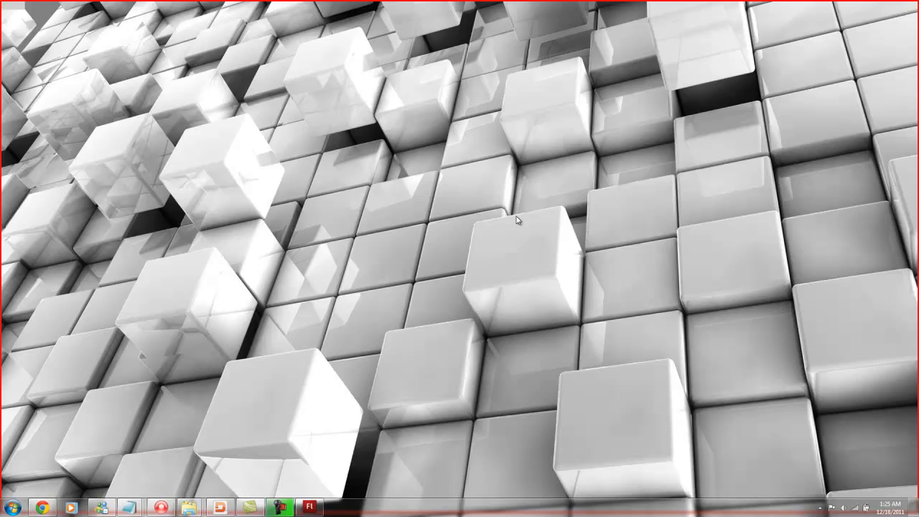
pyautogui.moveTo(484, 231)
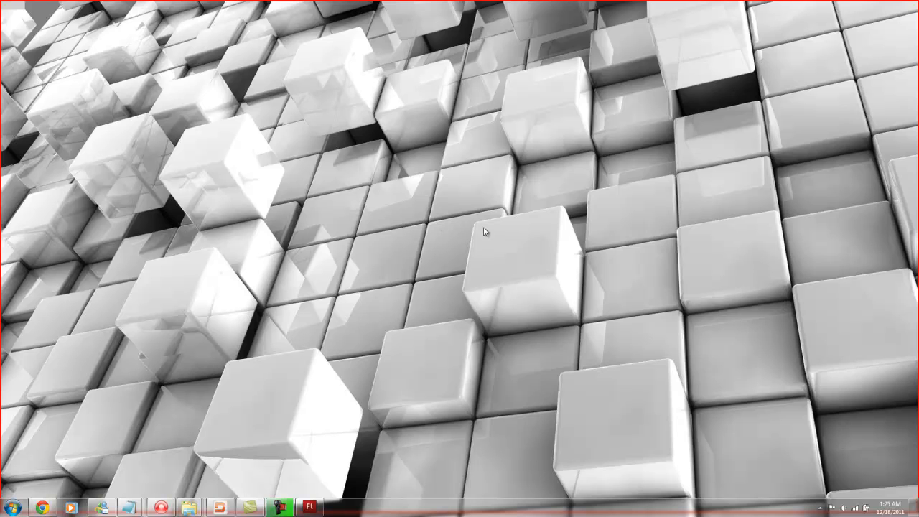
pyautogui.moveTo(312, 493)
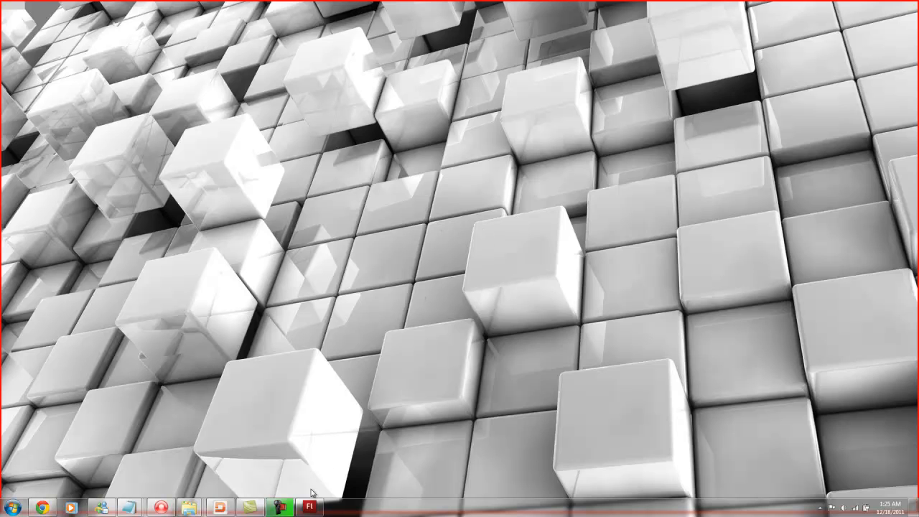
pyautogui.moveTo(305, 393)
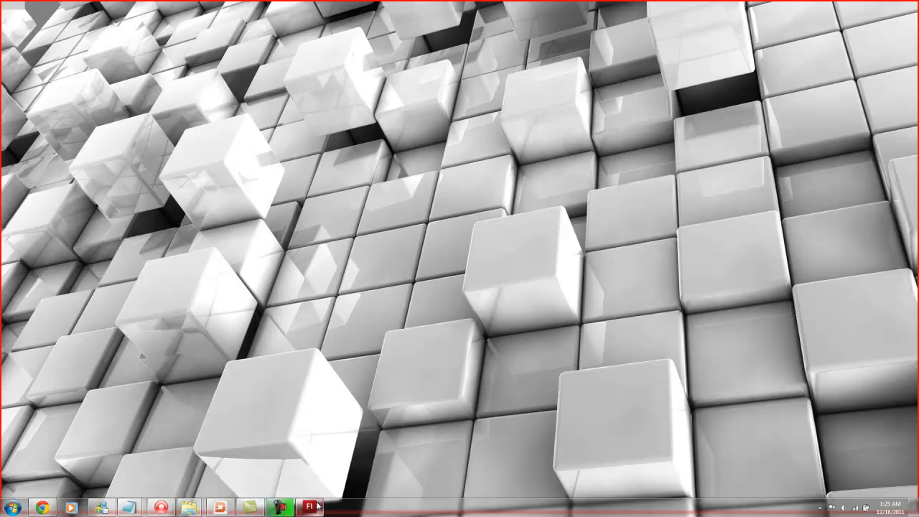
pyautogui.moveTo(310, 506)
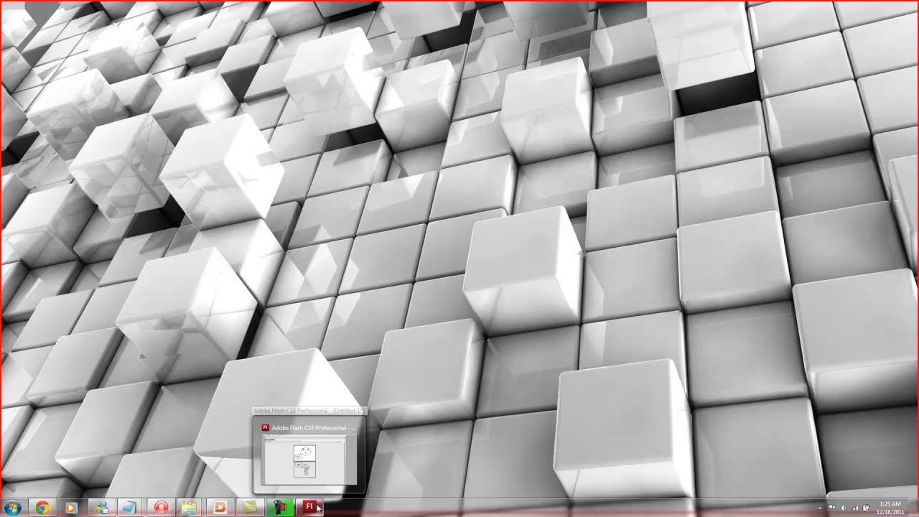